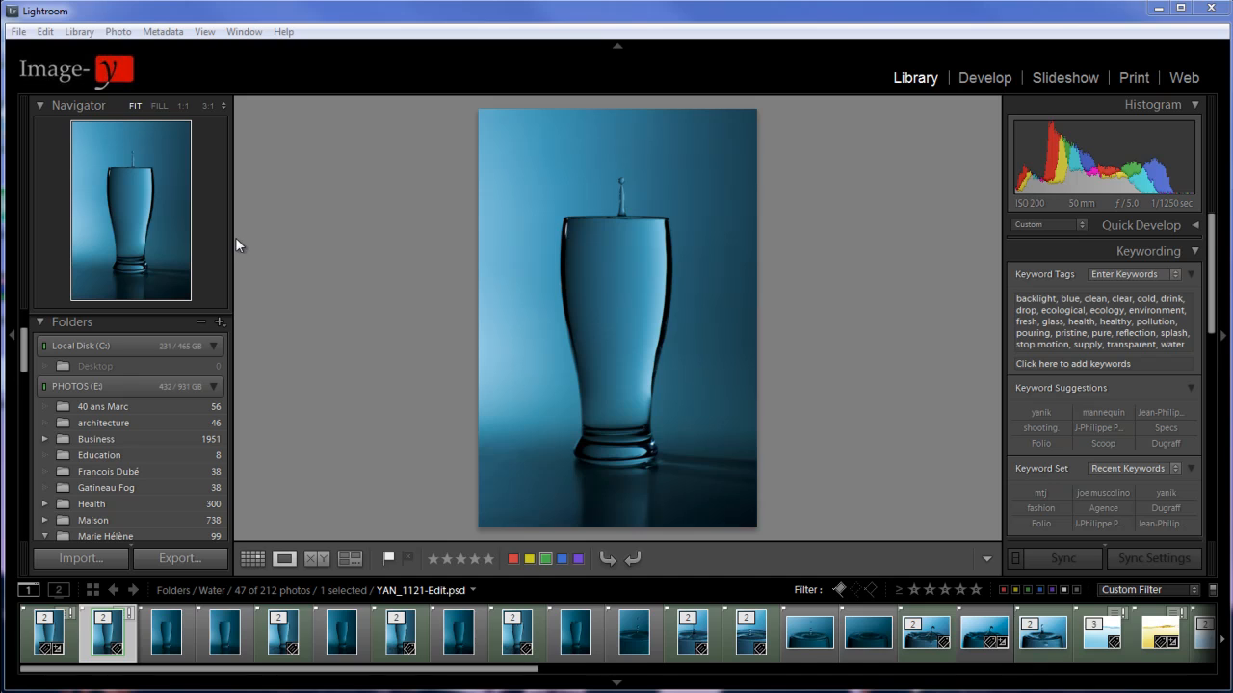
Reach the Tethered Capture Settings dialog via File > Tethered Capture > Start Tethered Capture.
click(18, 31)
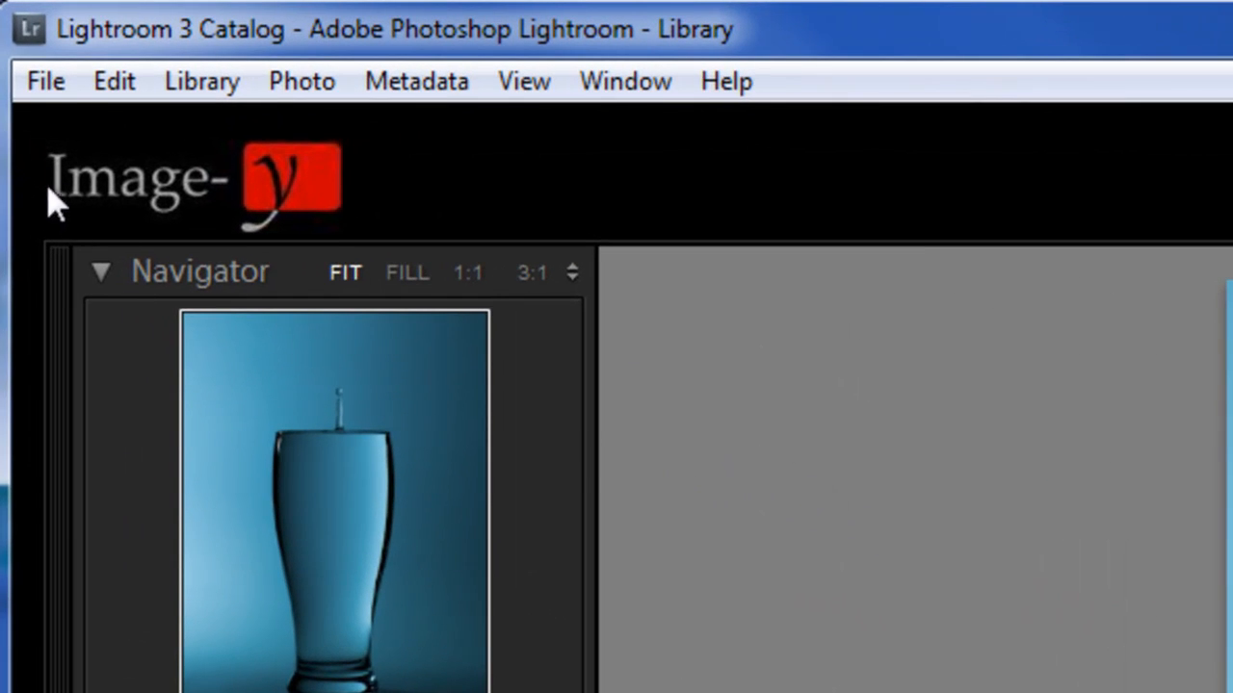
click(44, 81)
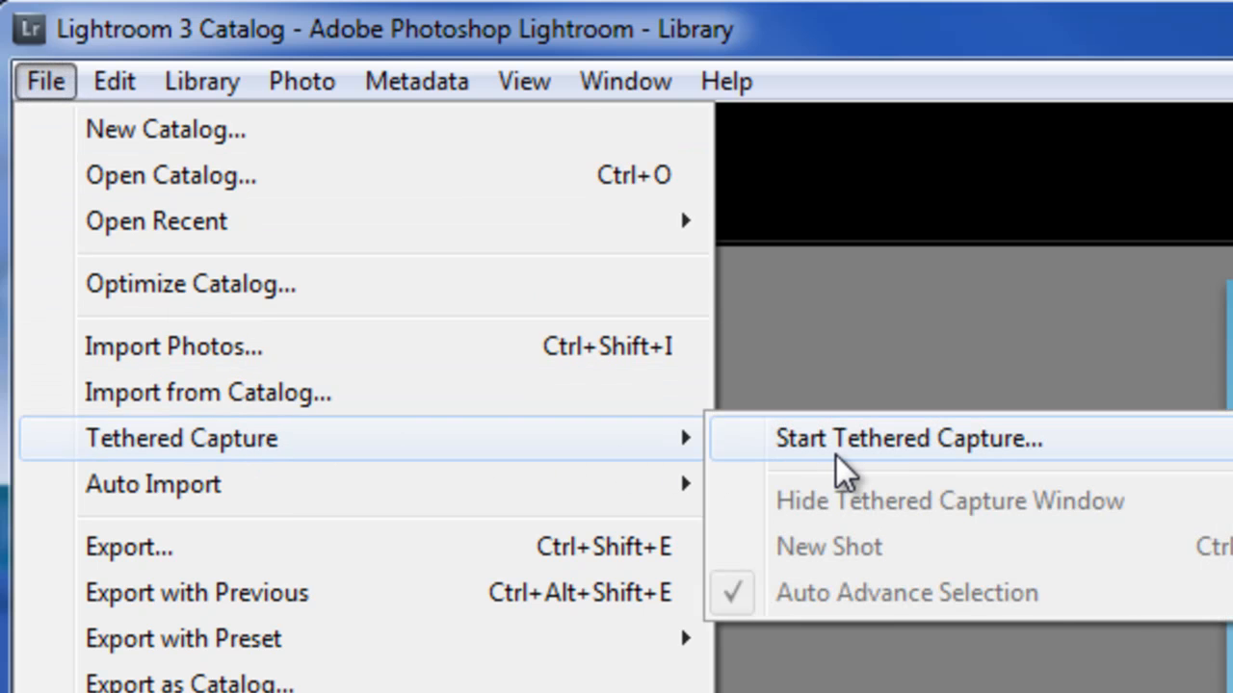
click(882, 439)
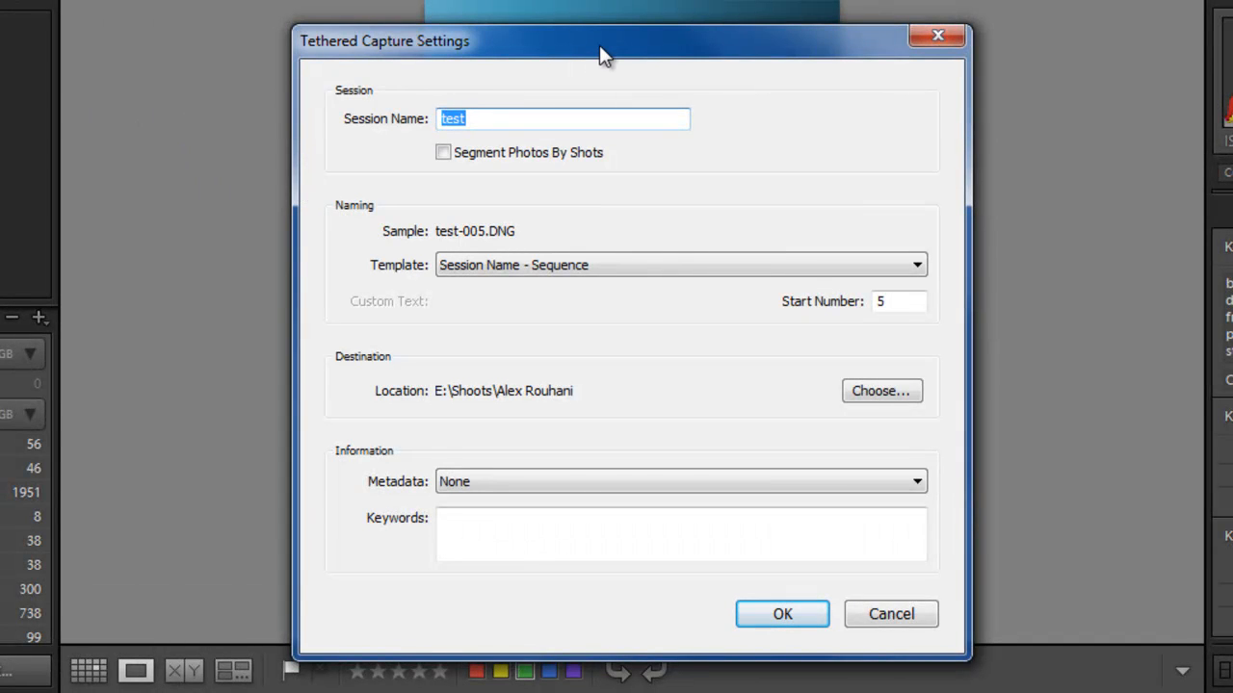
mouse_move(671, 231)
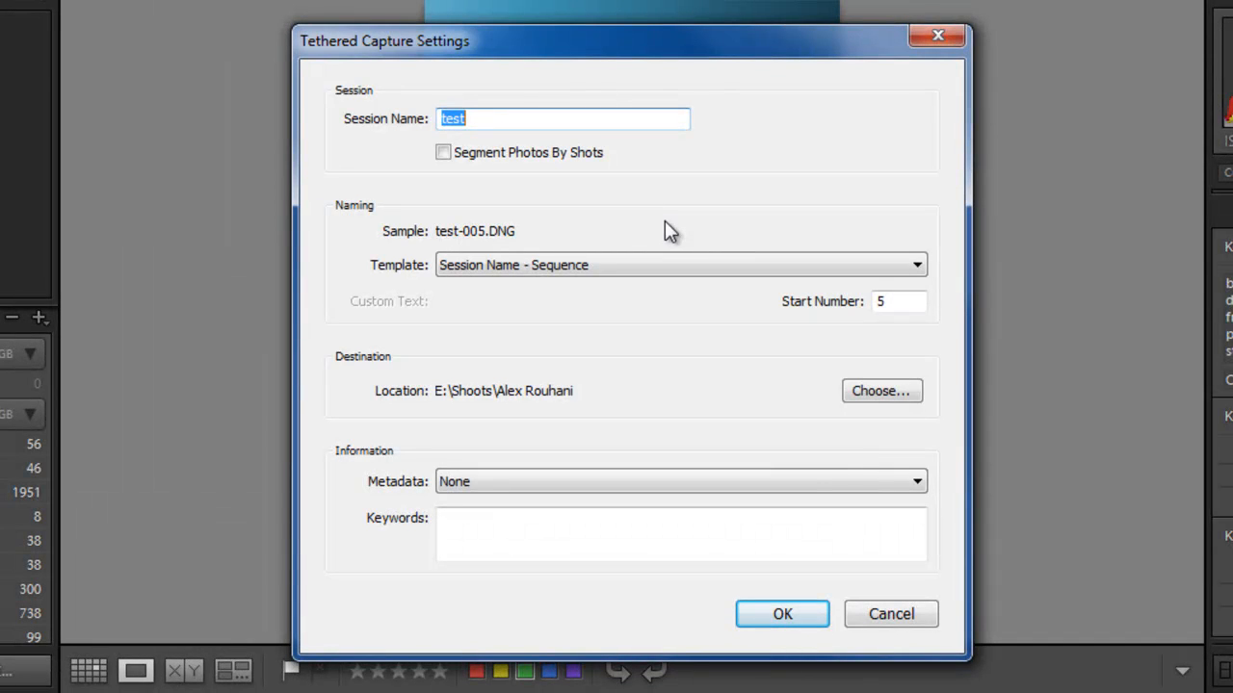
mouse_move(587, 204)
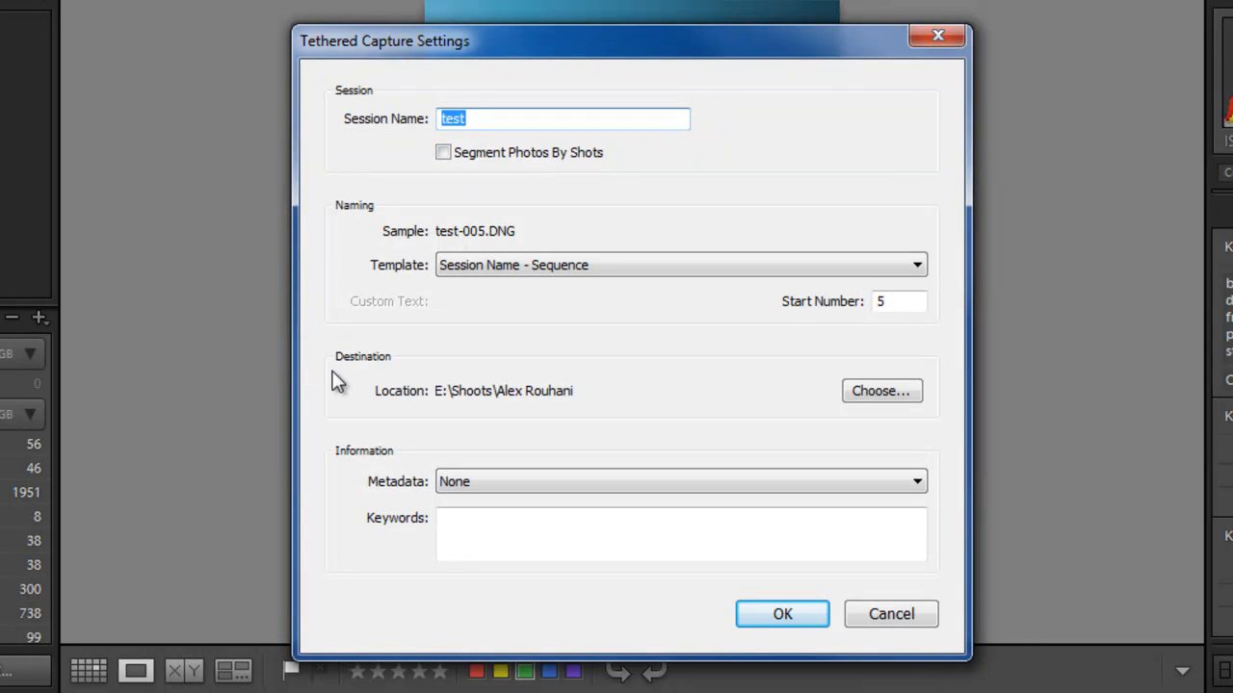
mouse_move(501, 389)
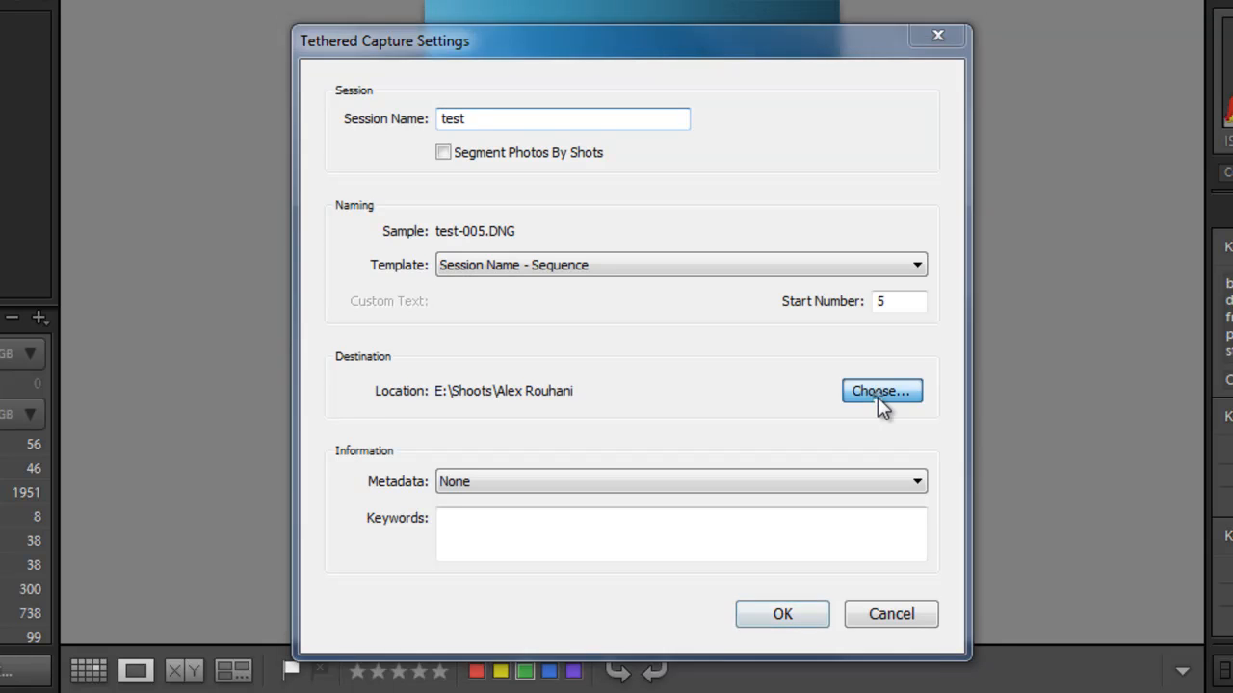
click(881, 391)
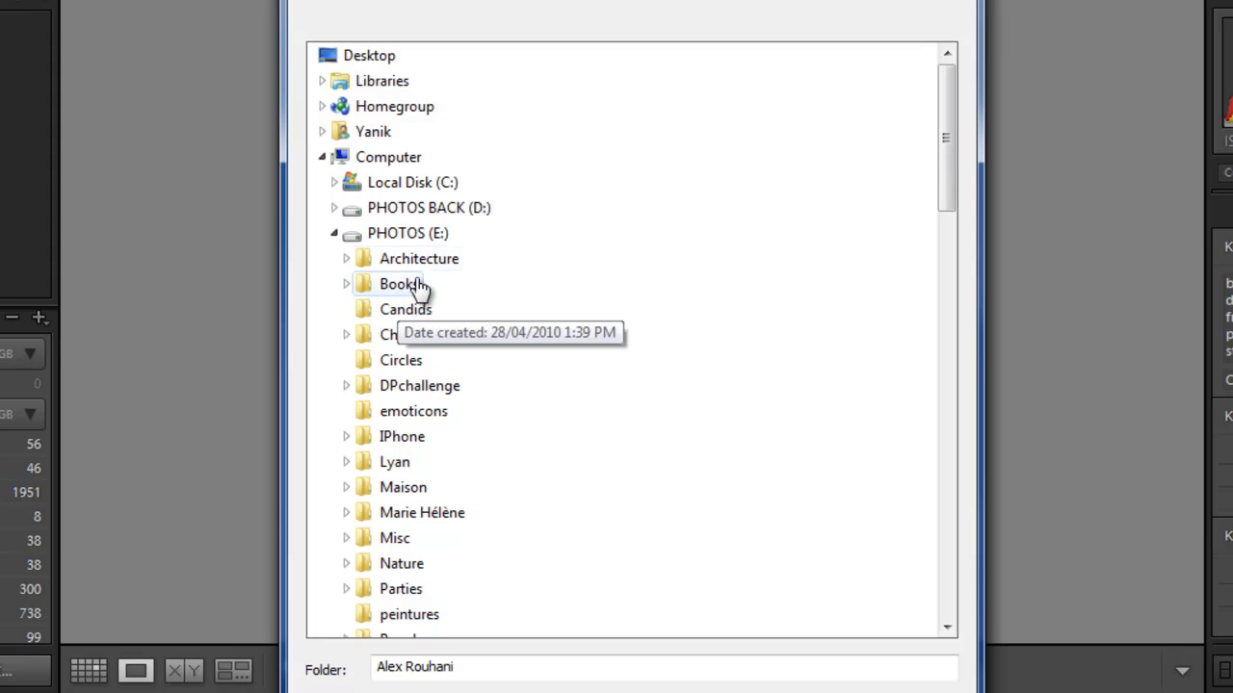
mouse_move(461, 316)
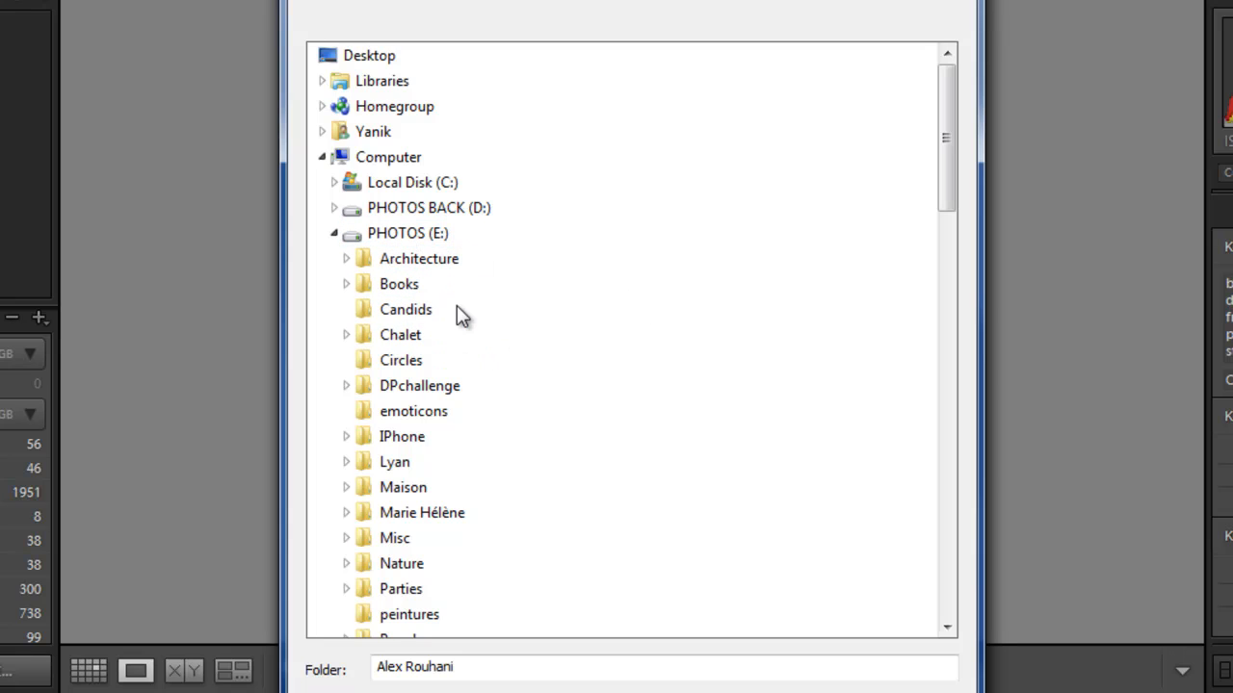
mouse_move(441, 310)
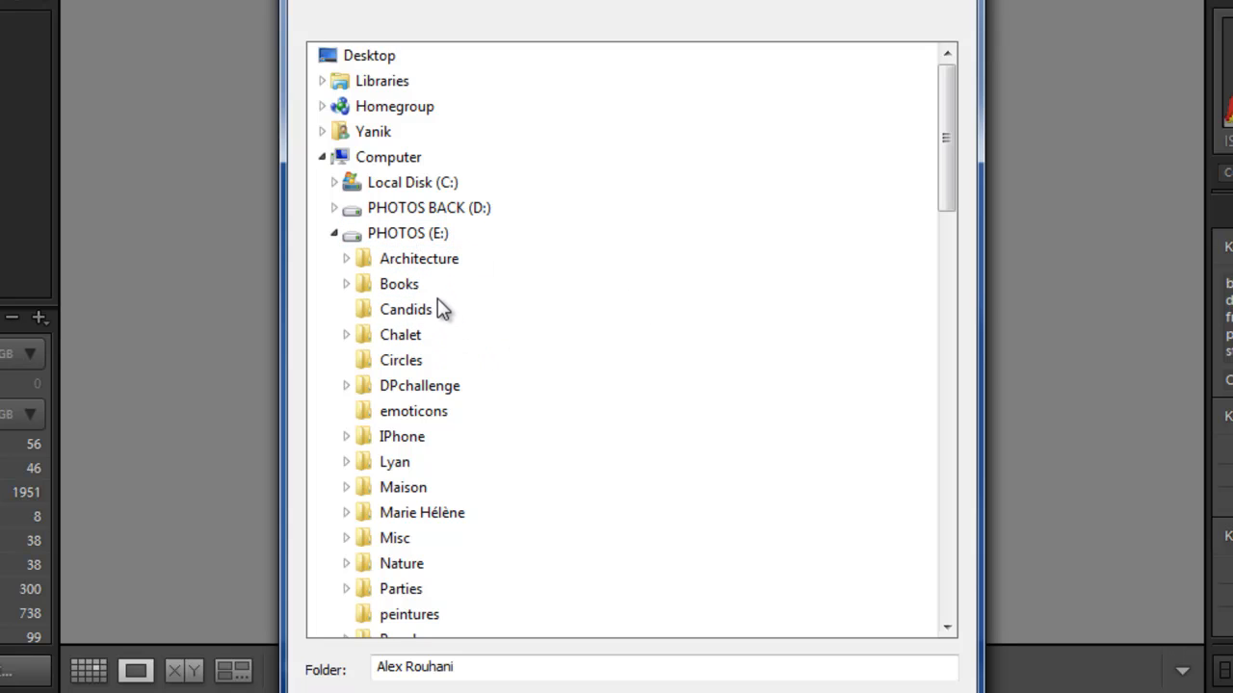
mouse_move(395, 537)
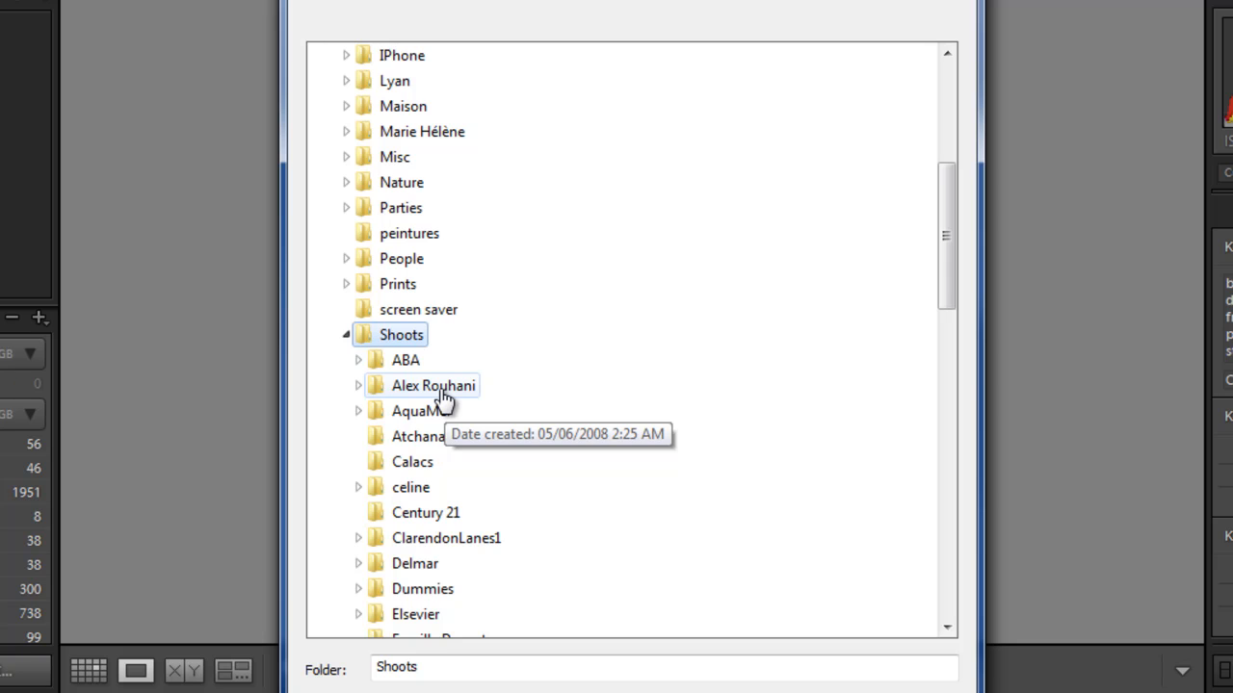
click(431, 385)
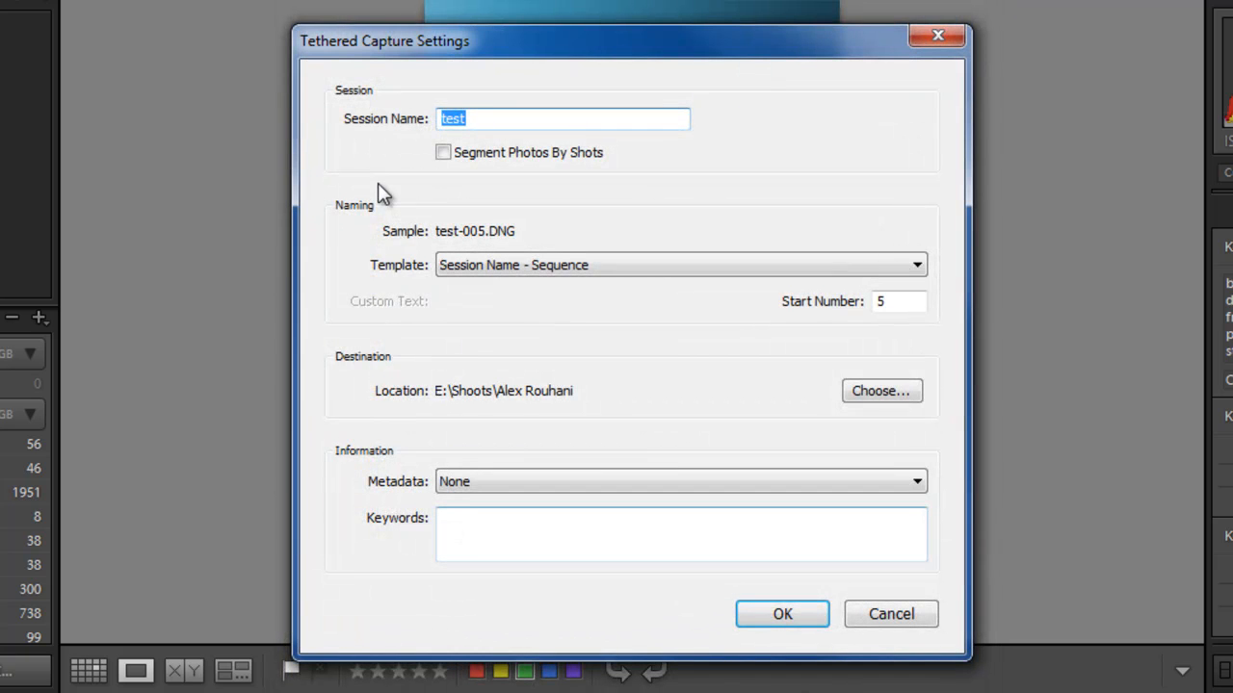
mouse_move(566, 399)
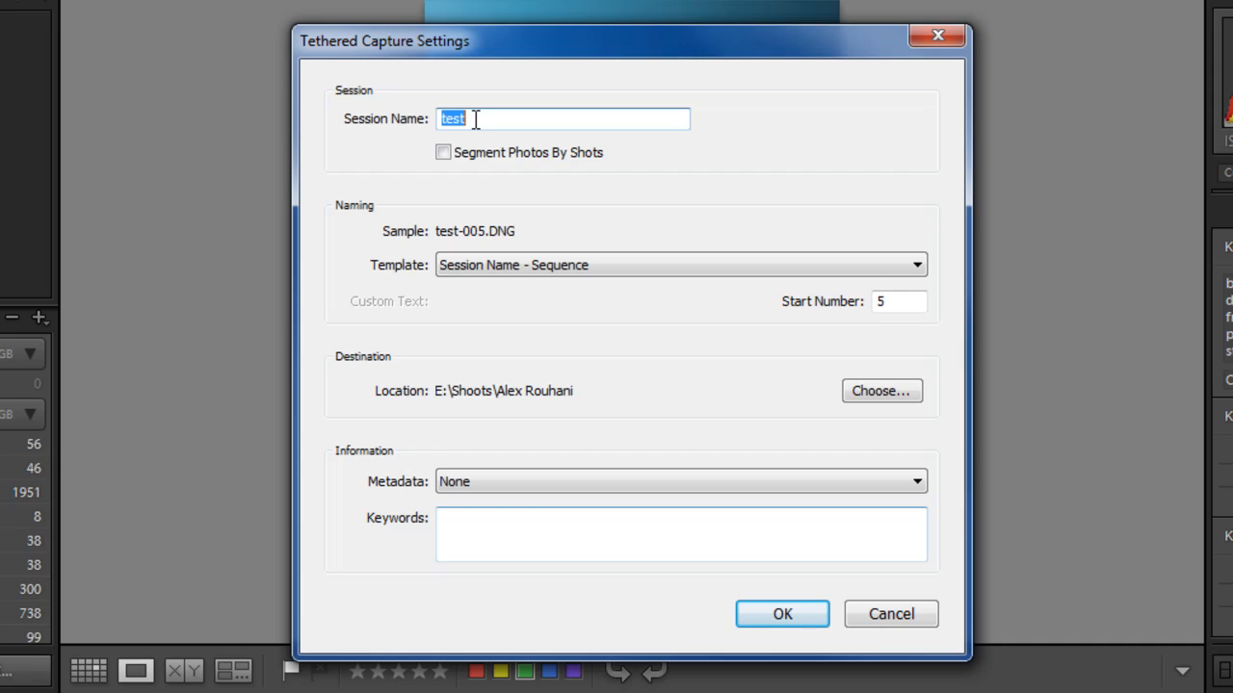
mouse_move(408, 162)
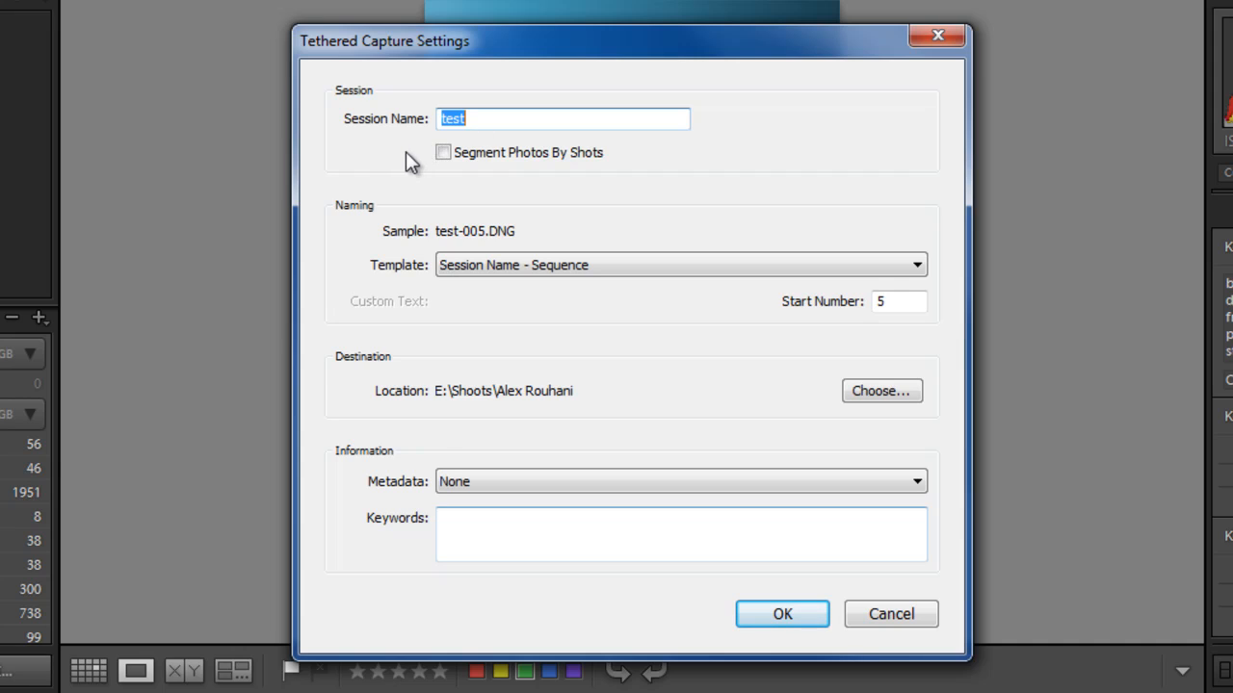
mouse_move(441, 131)
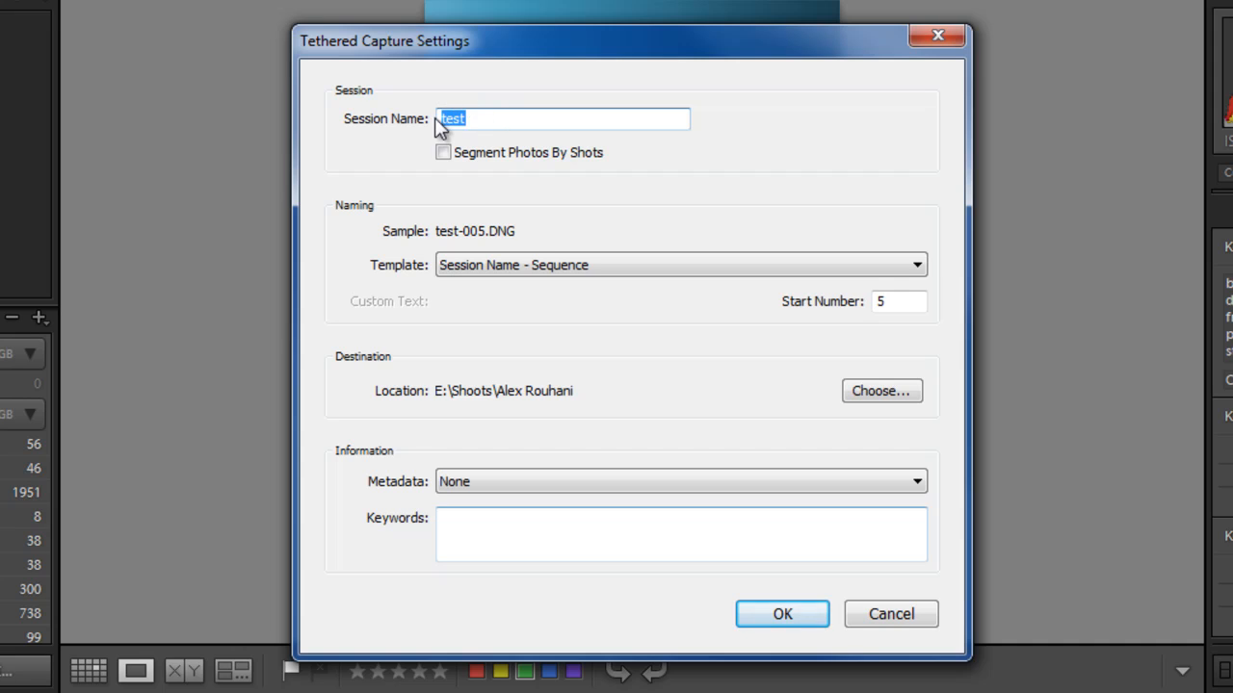
mouse_move(439, 137)
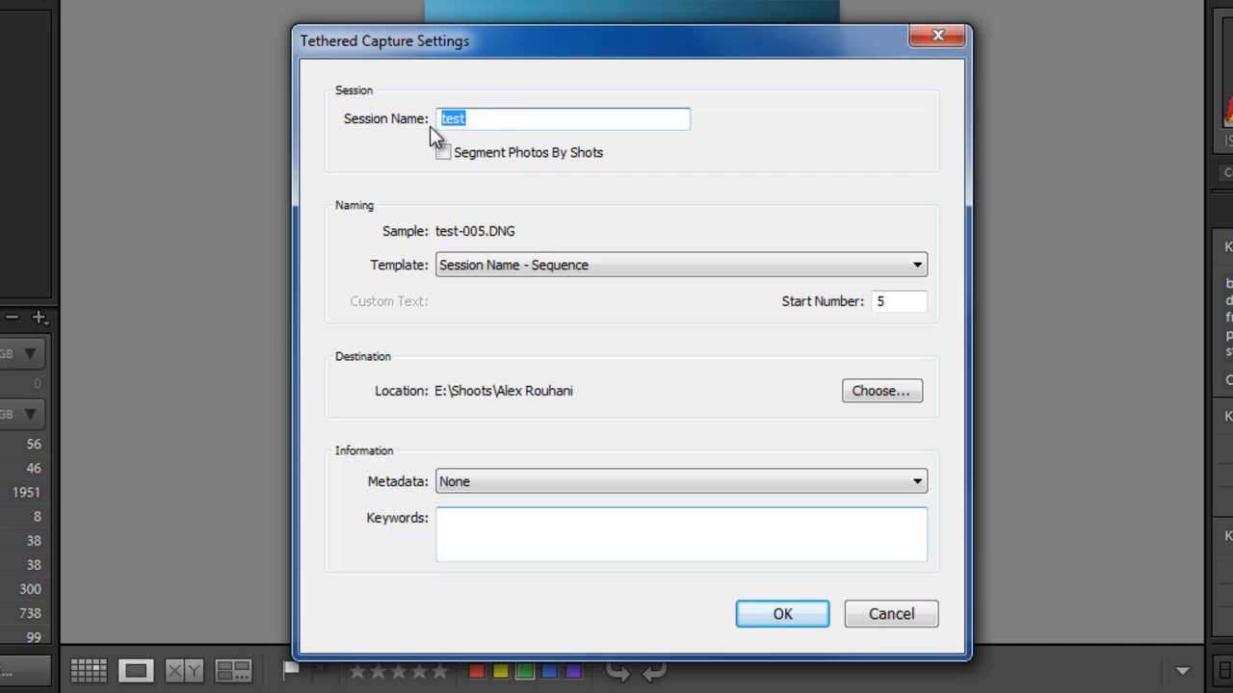
mouse_move(554, 398)
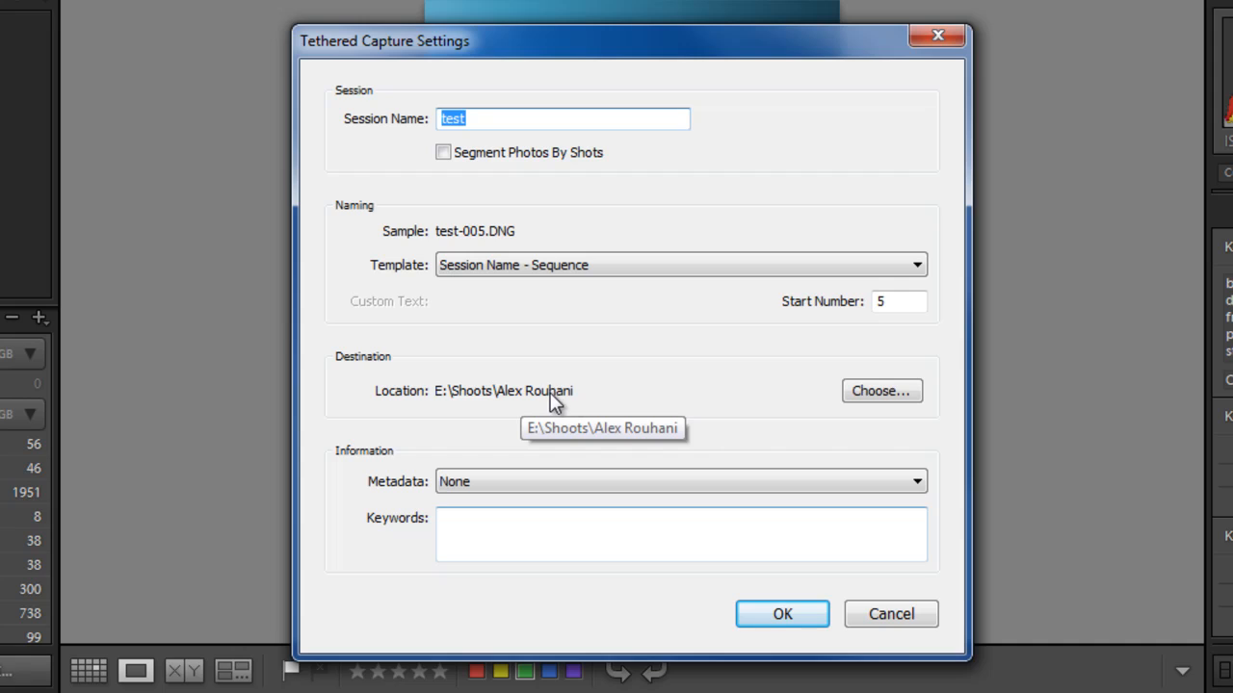
mouse_move(568, 397)
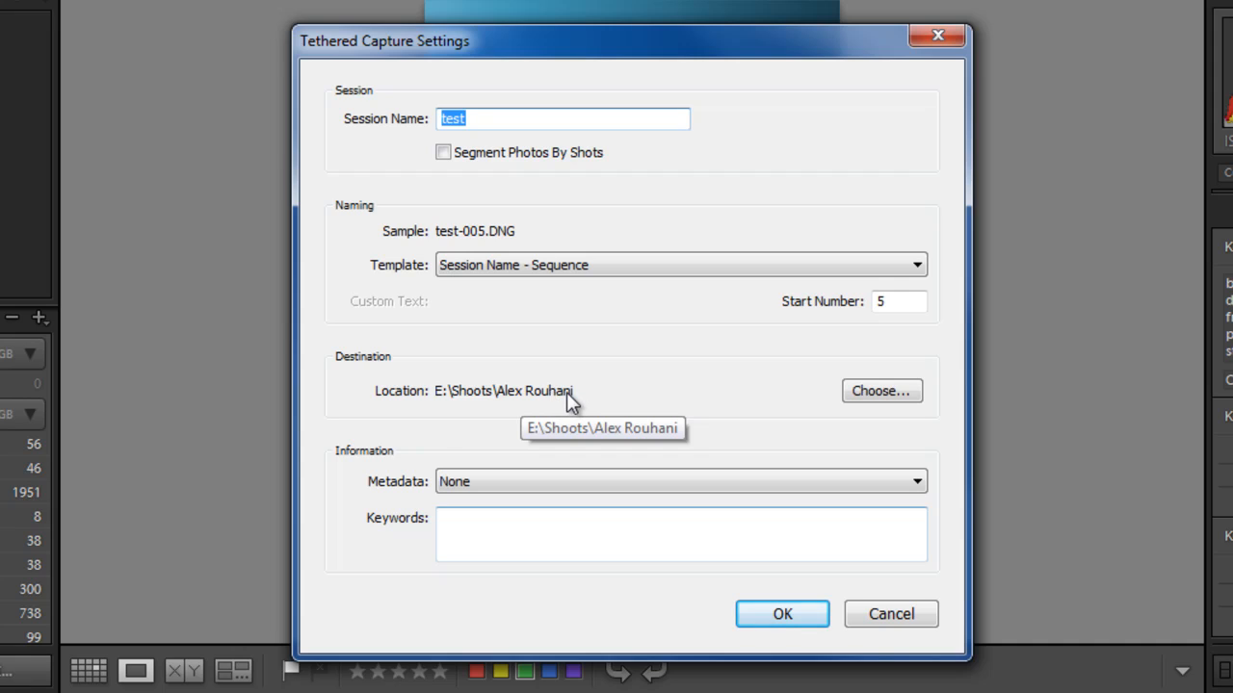
mouse_move(570, 399)
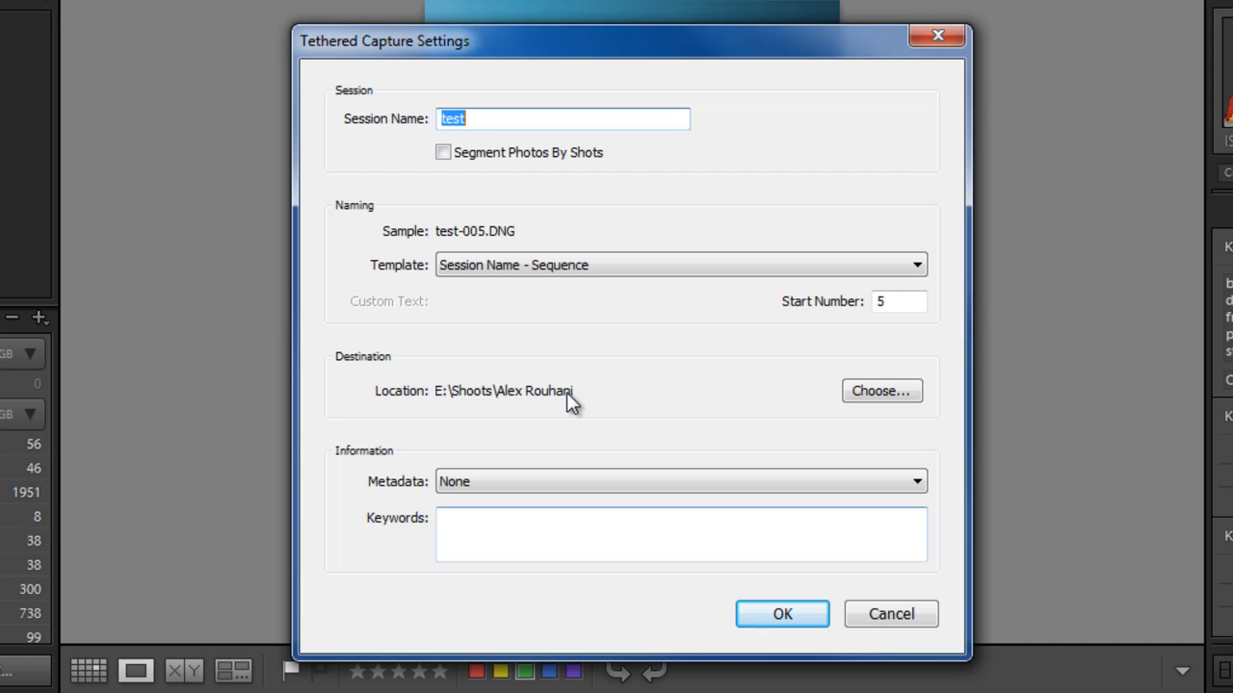
mouse_move(722, 274)
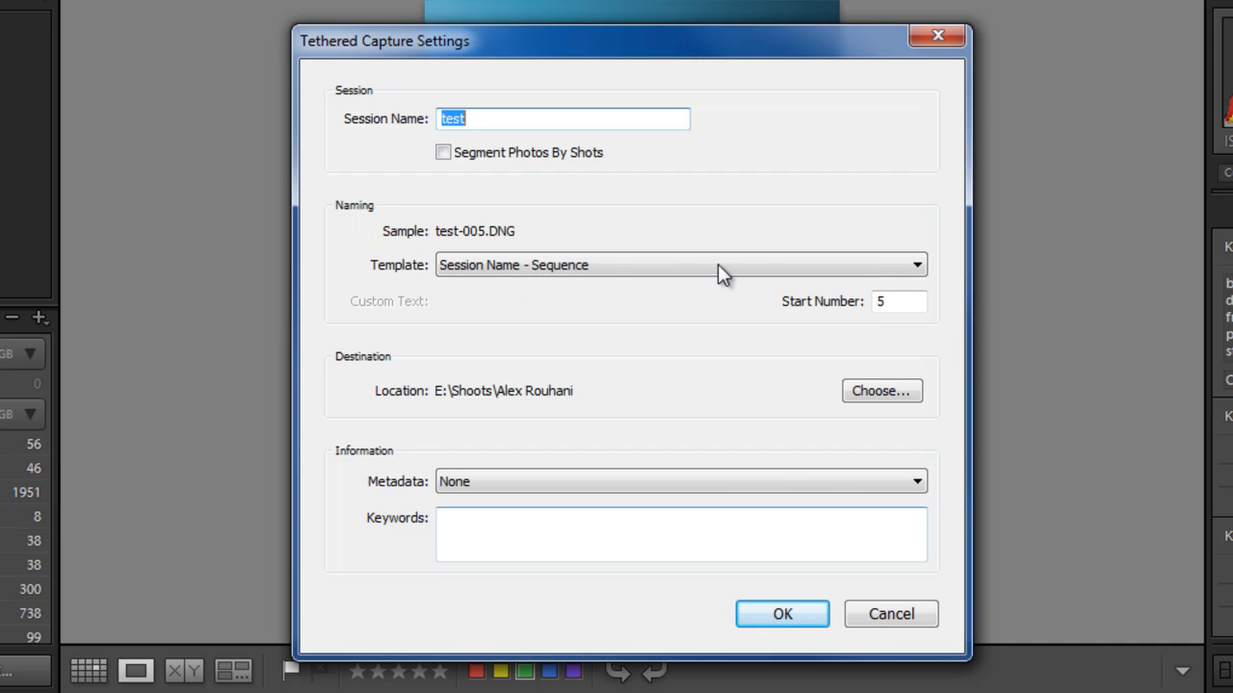
Choose Edit from the Template dropdown to bring up the Filename Template Editor.
click(678, 266)
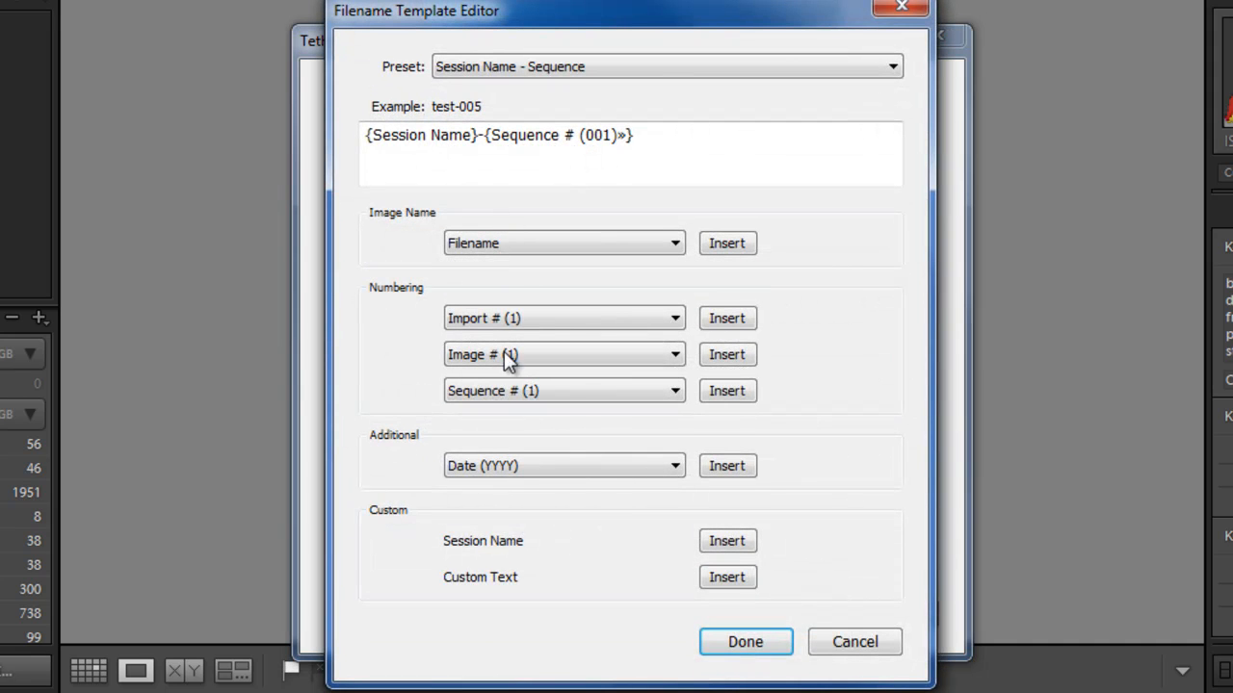
mouse_move(744, 642)
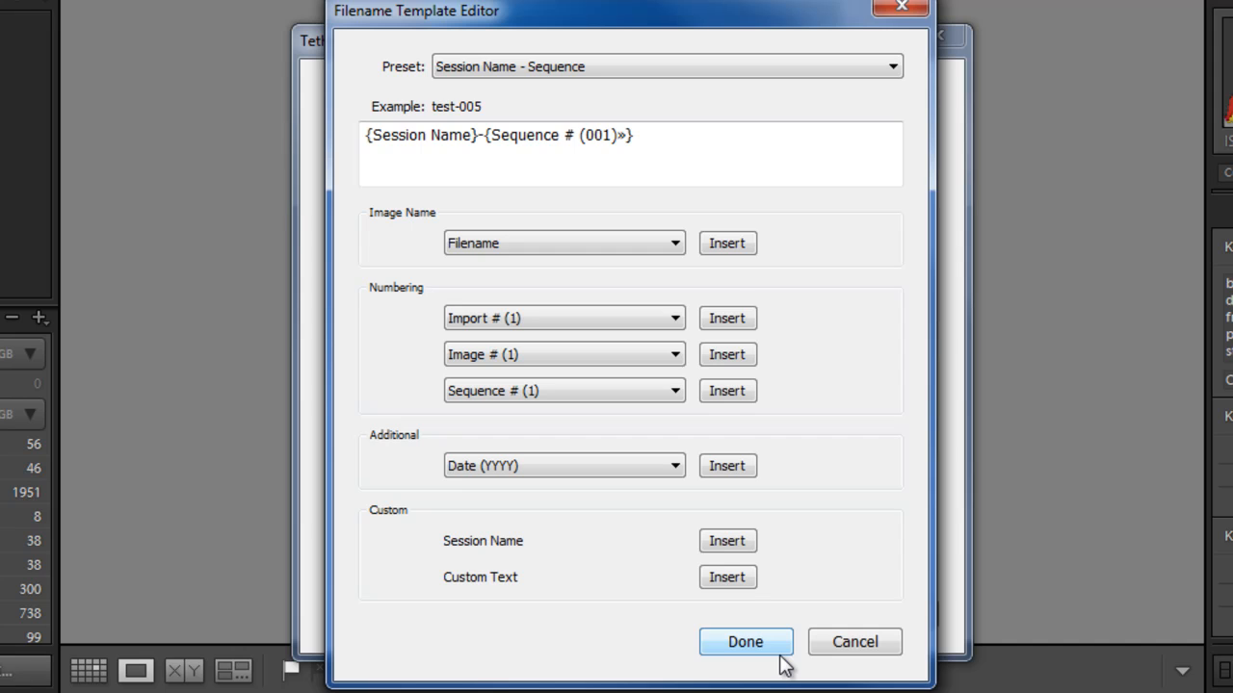
mouse_move(757, 662)
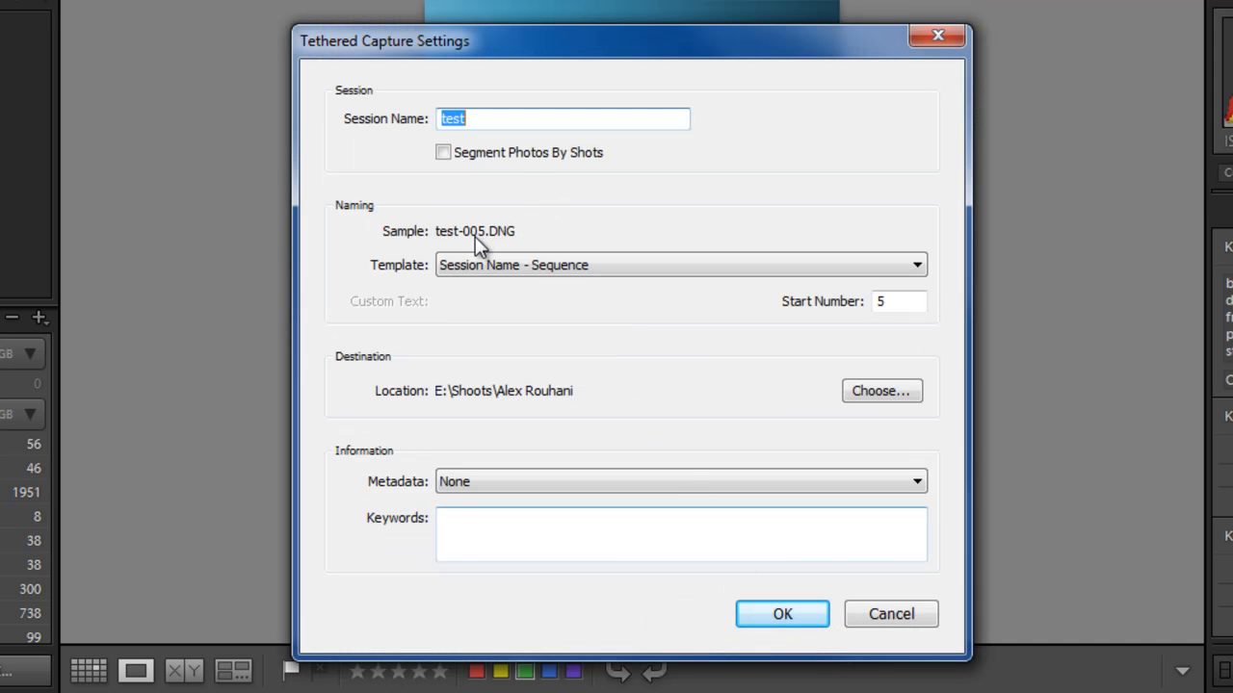
mouse_move(452, 247)
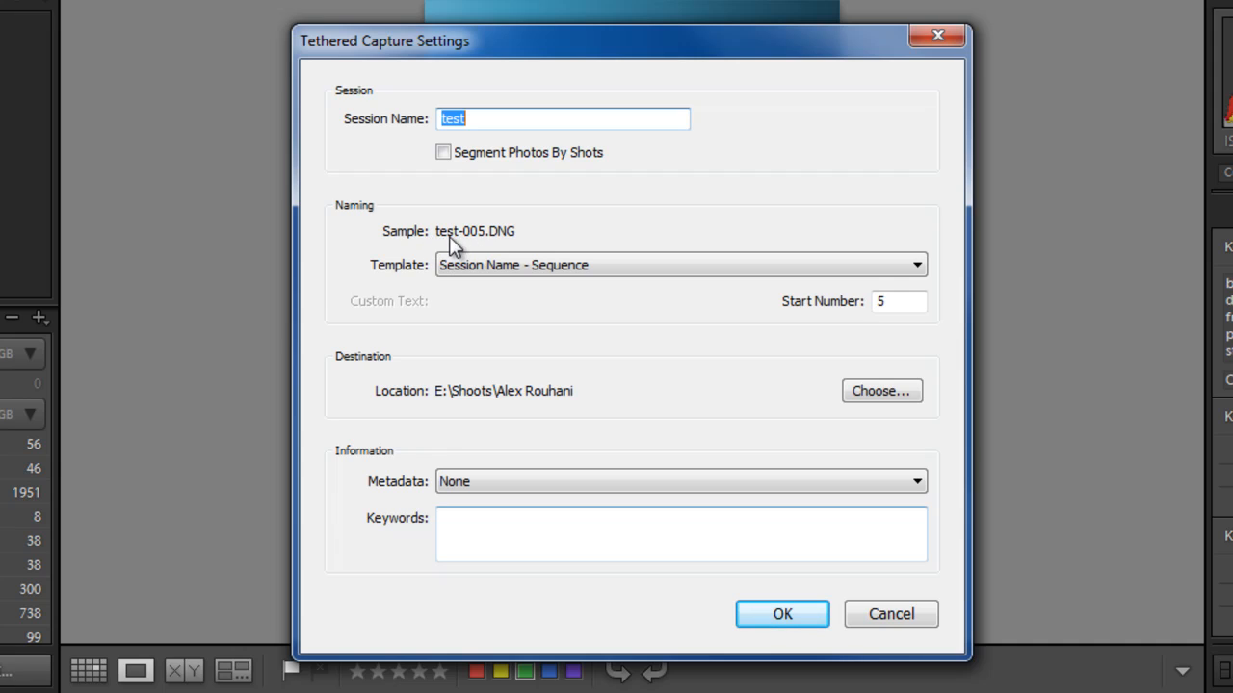
mouse_move(471, 243)
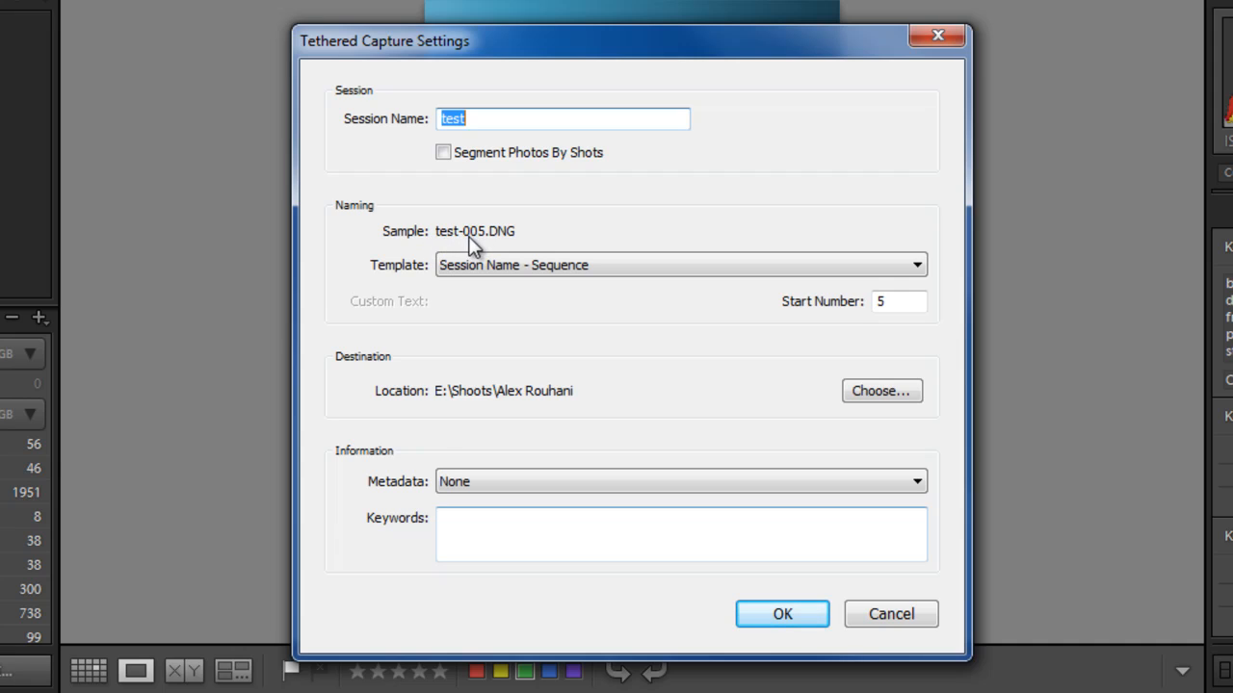
mouse_move(511, 243)
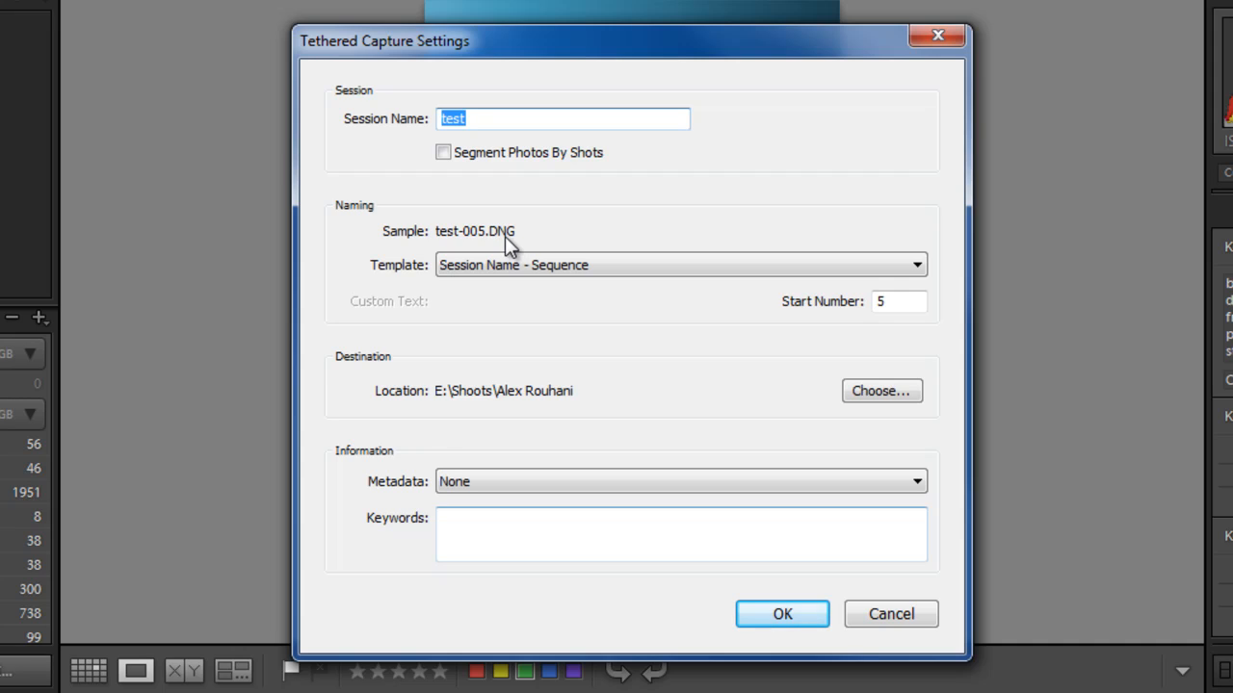
mouse_move(497, 247)
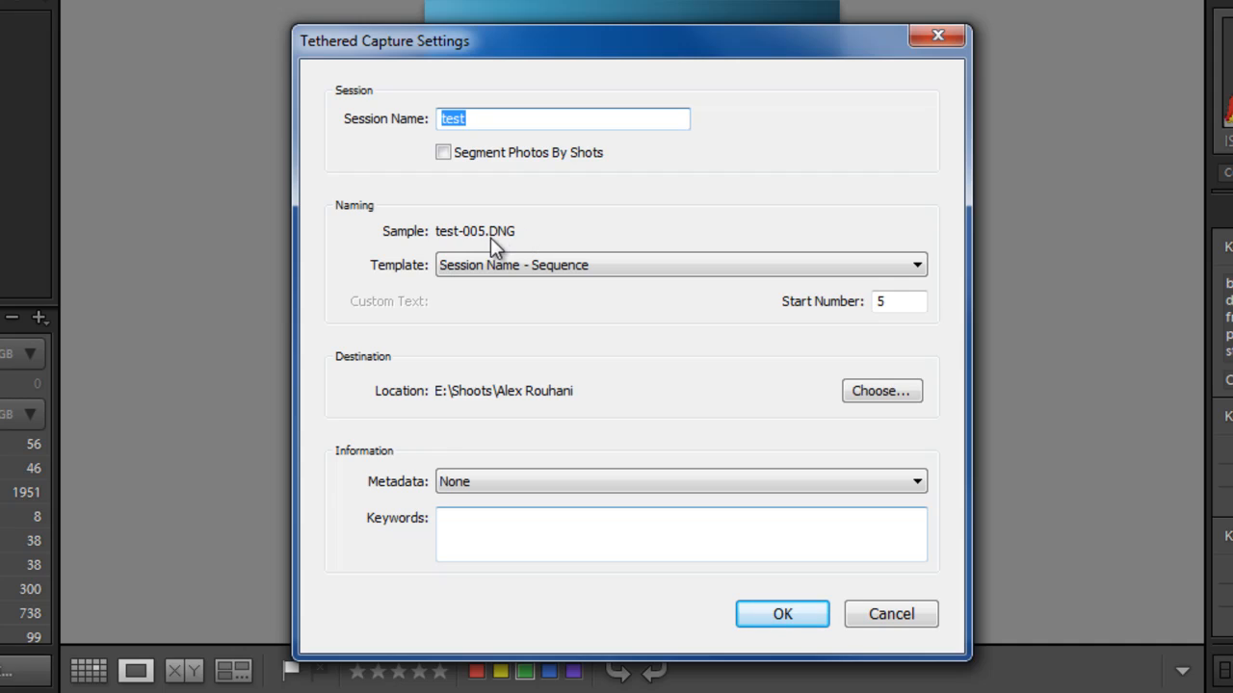
mouse_move(520, 247)
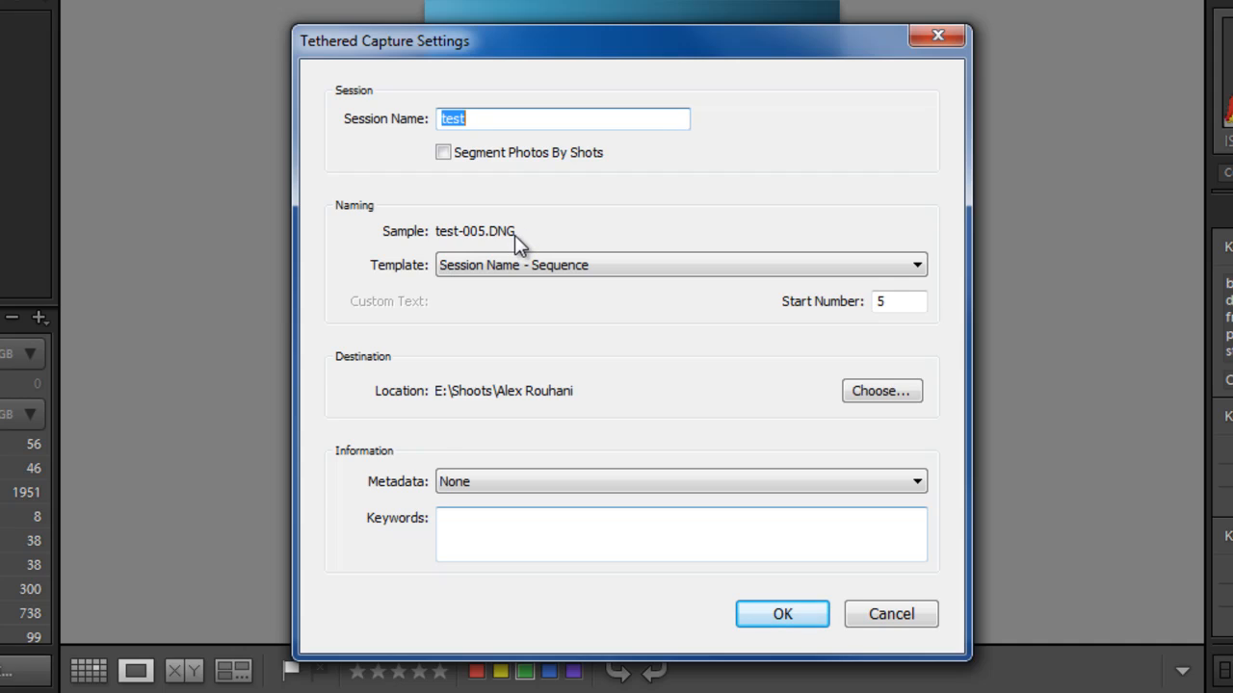
mouse_move(839, 277)
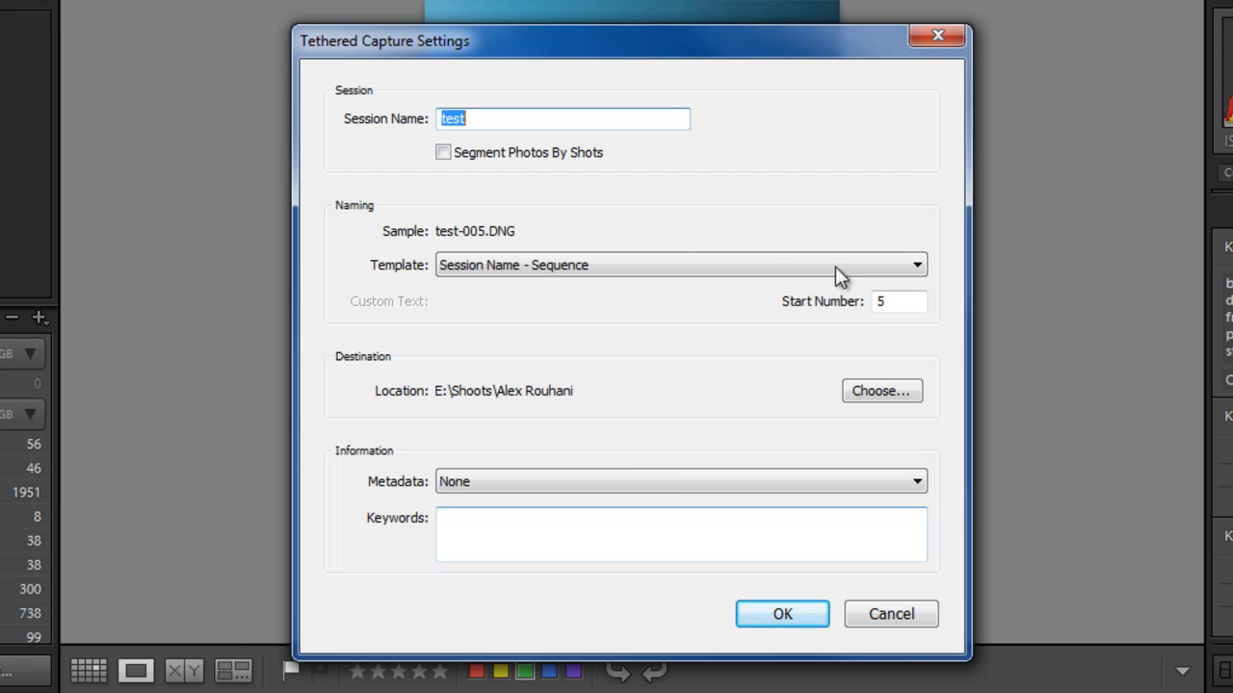
mouse_move(505, 260)
text(1)
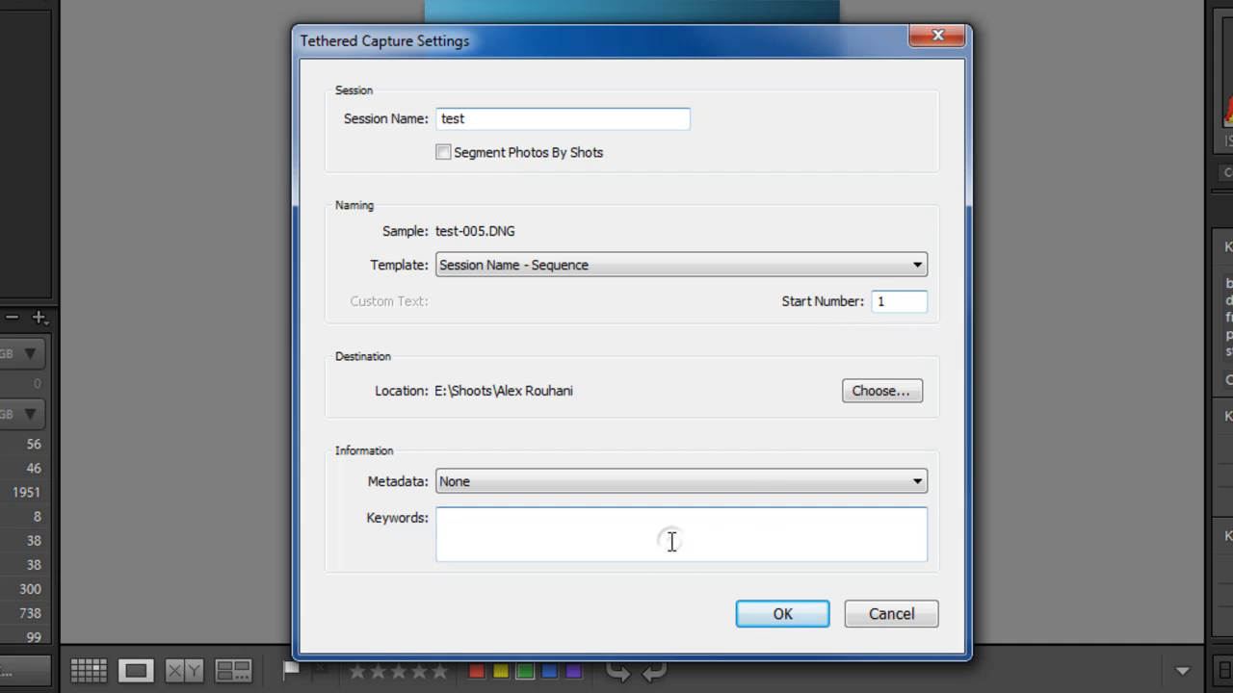
Confirm the 'test' session starting at number 1 with Metadata left as None.
click(915, 481)
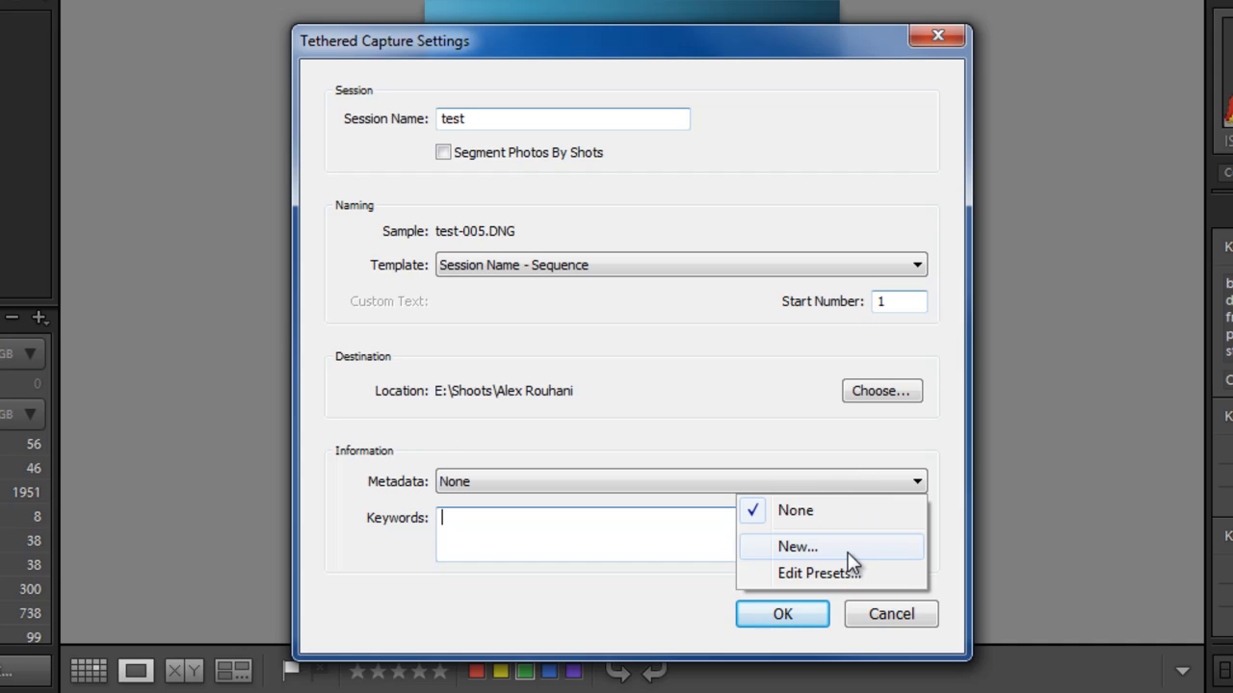
mouse_move(847, 563)
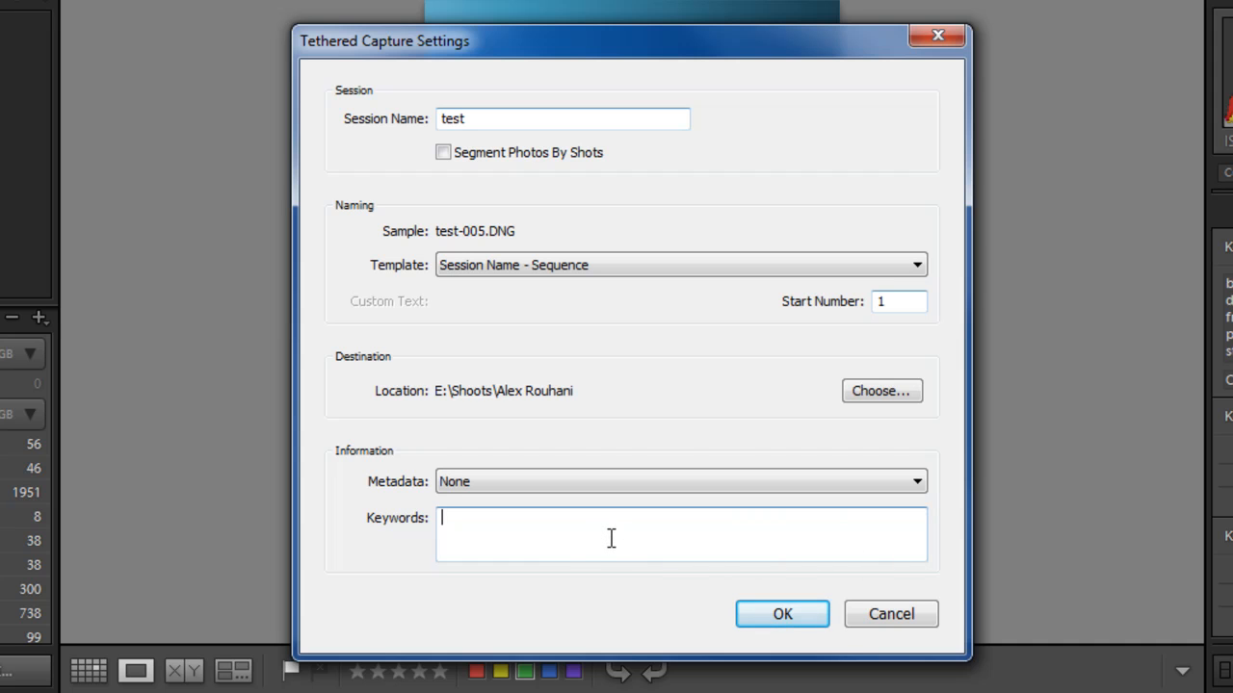
mouse_move(761, 582)
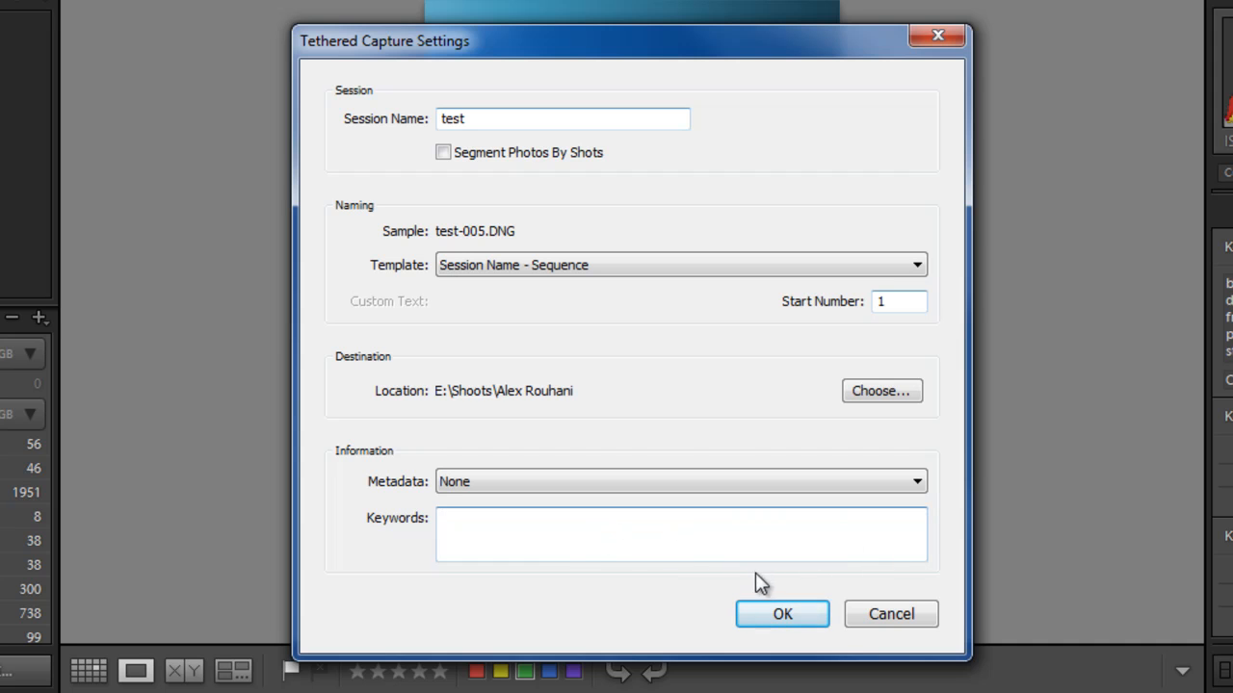
click(782, 612)
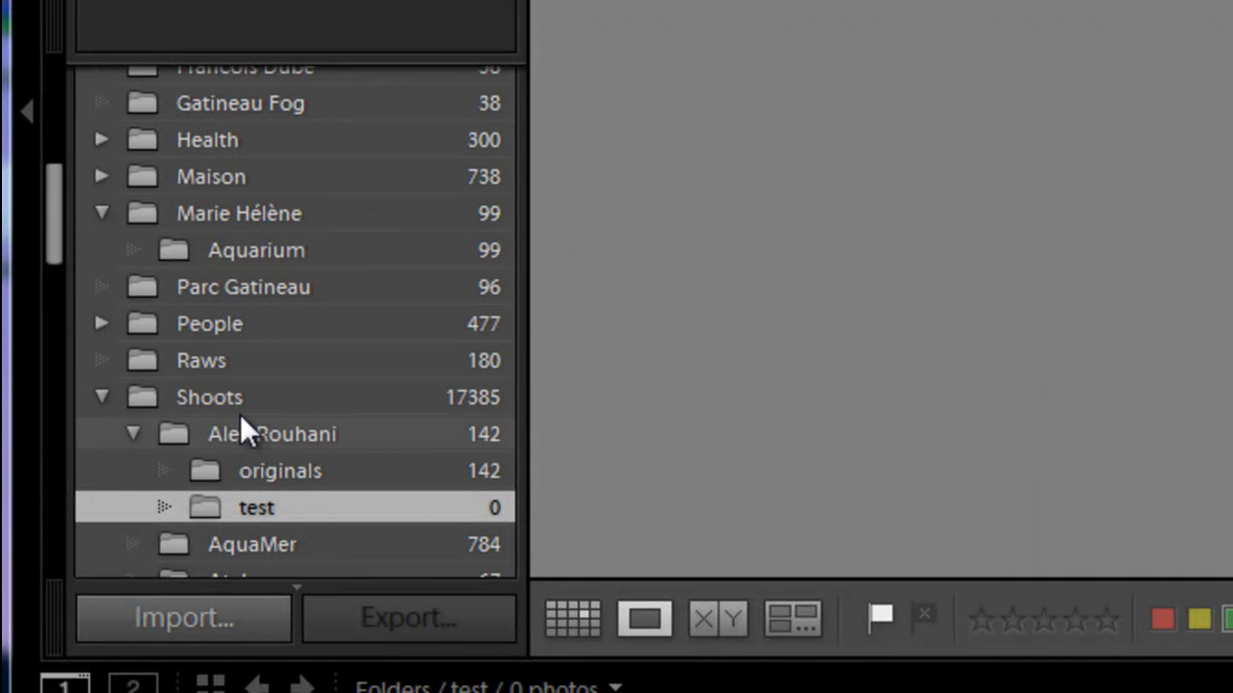
mouse_move(193, 266)
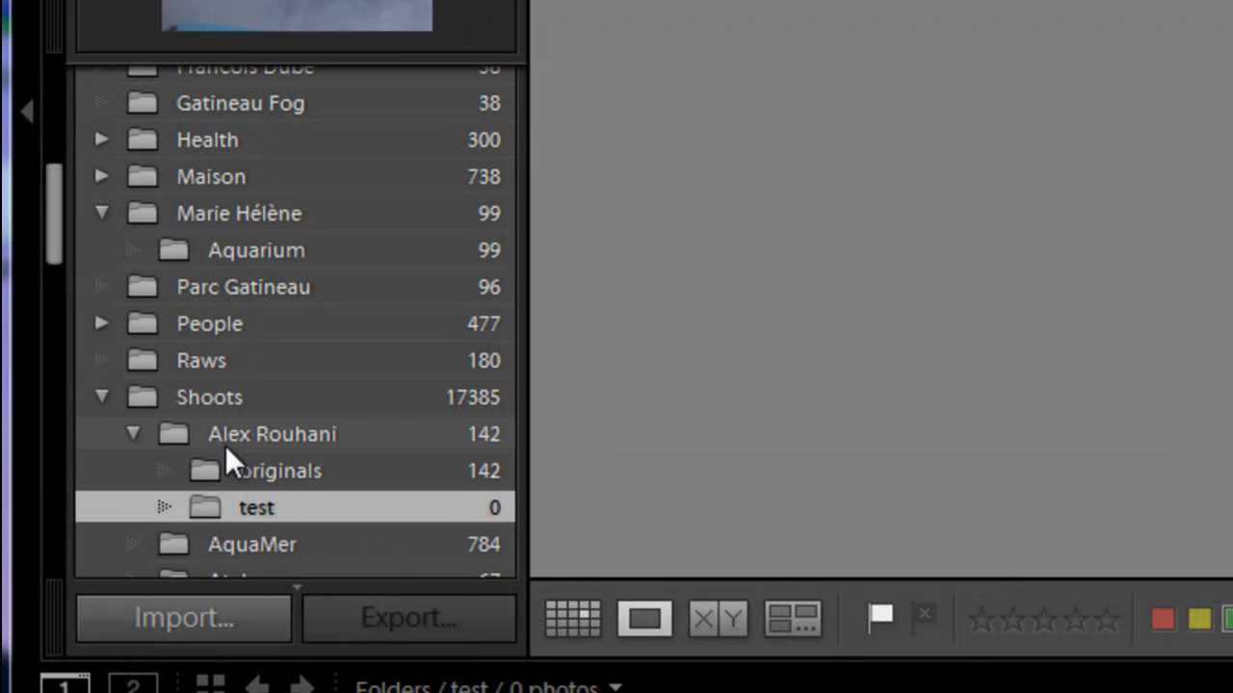
mouse_move(293, 447)
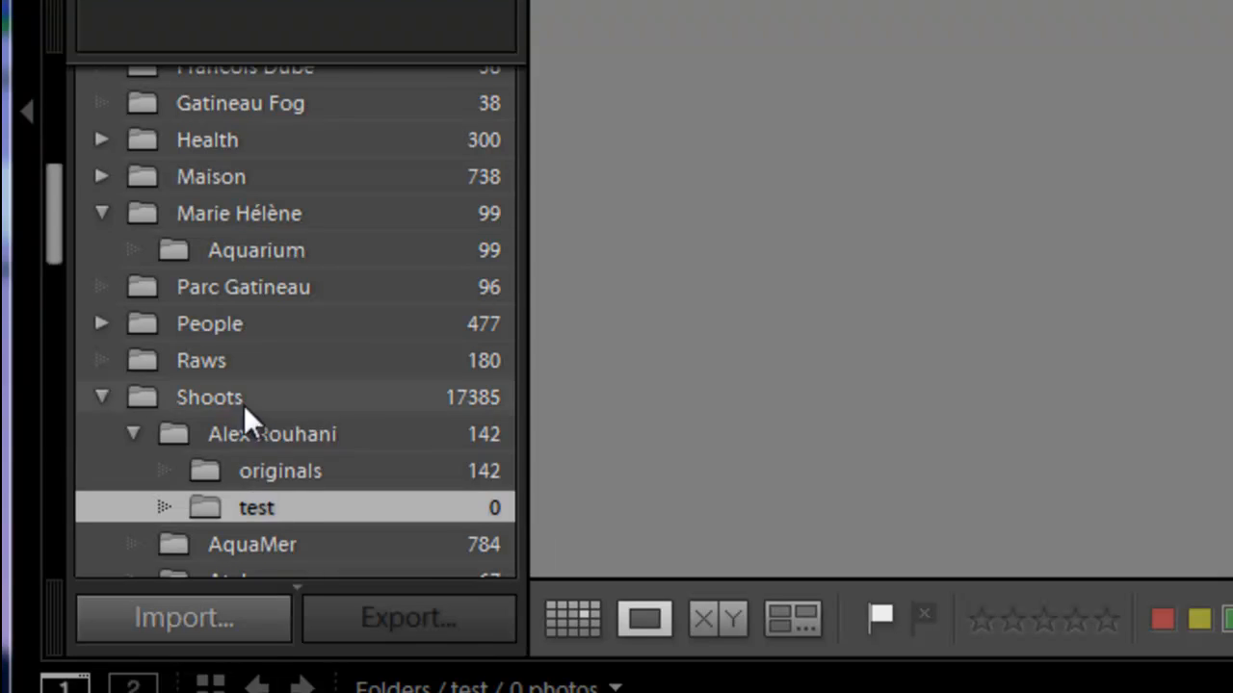
click(209, 397)
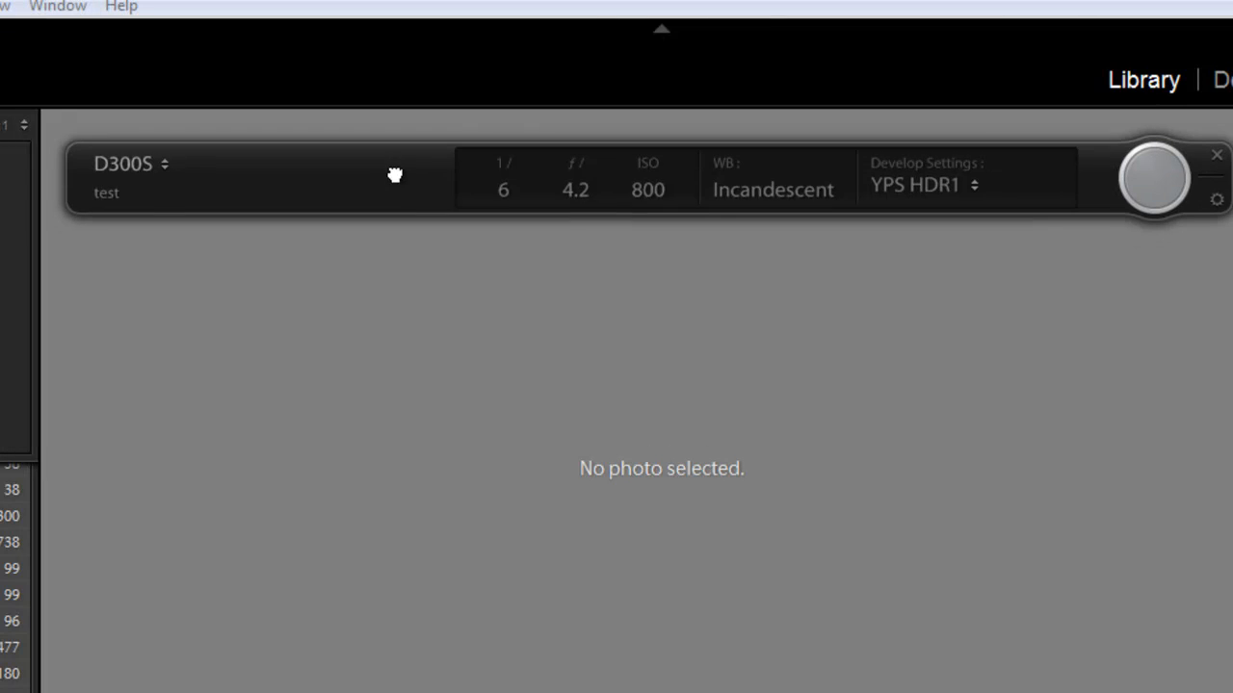
mouse_move(404, 524)
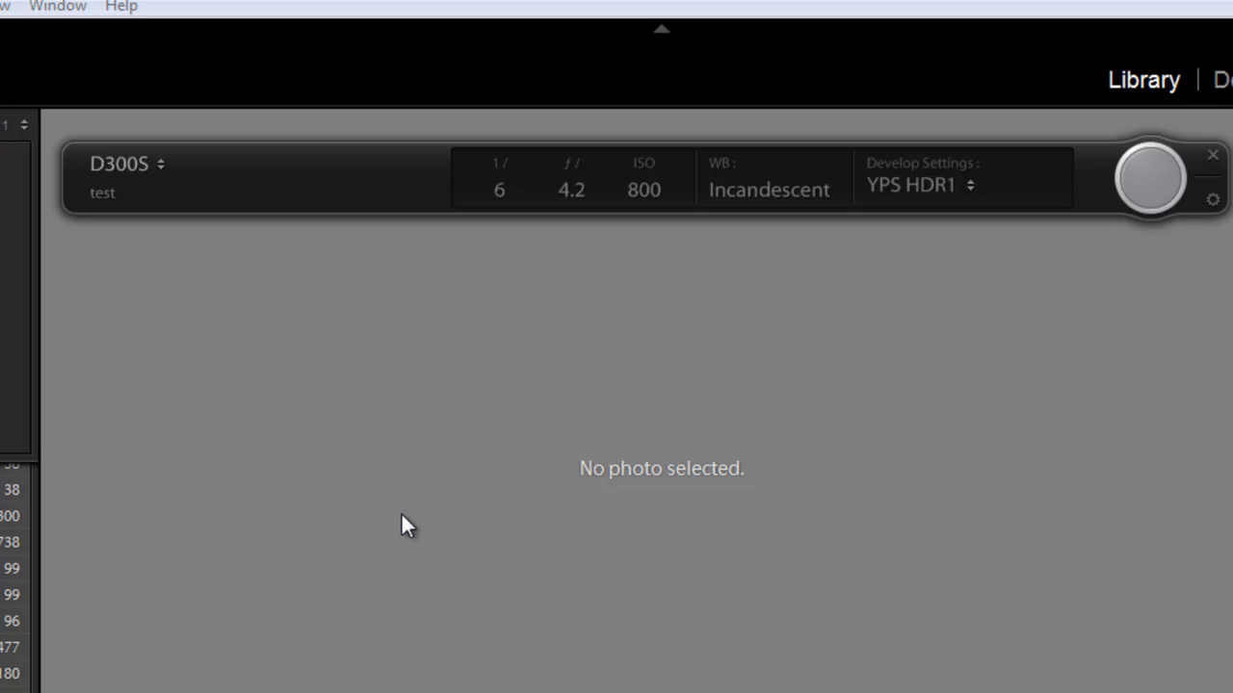
mouse_move(221, 250)
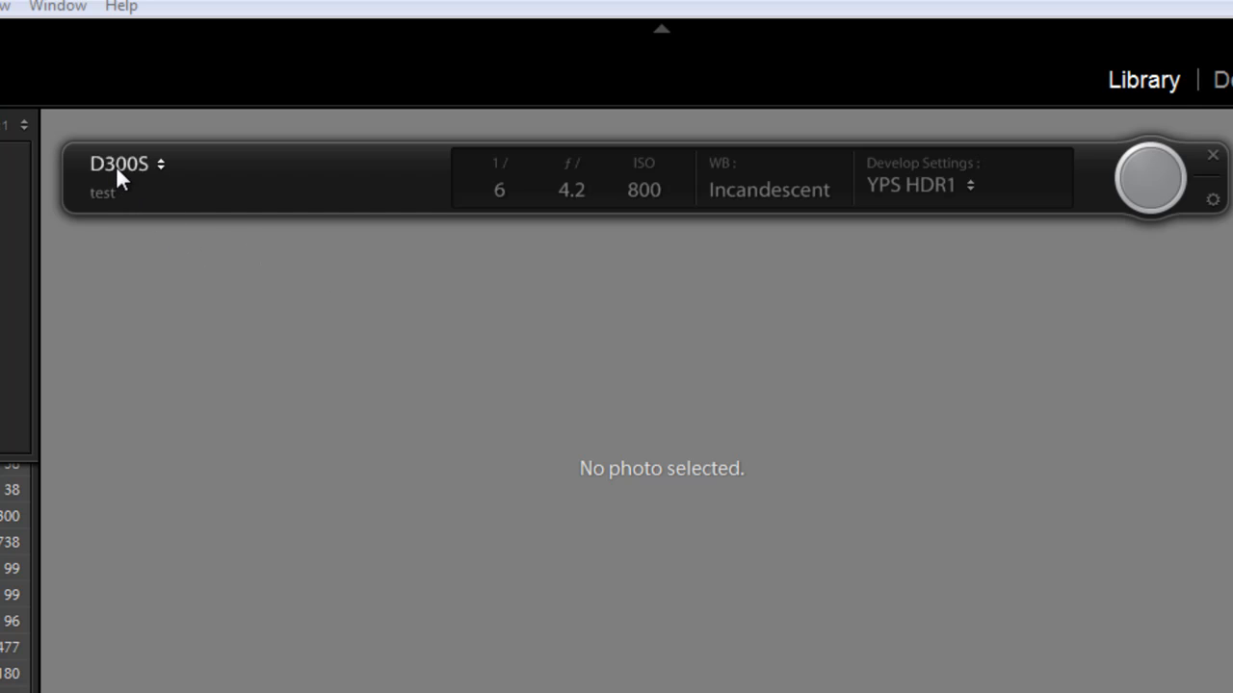
mouse_move(510, 204)
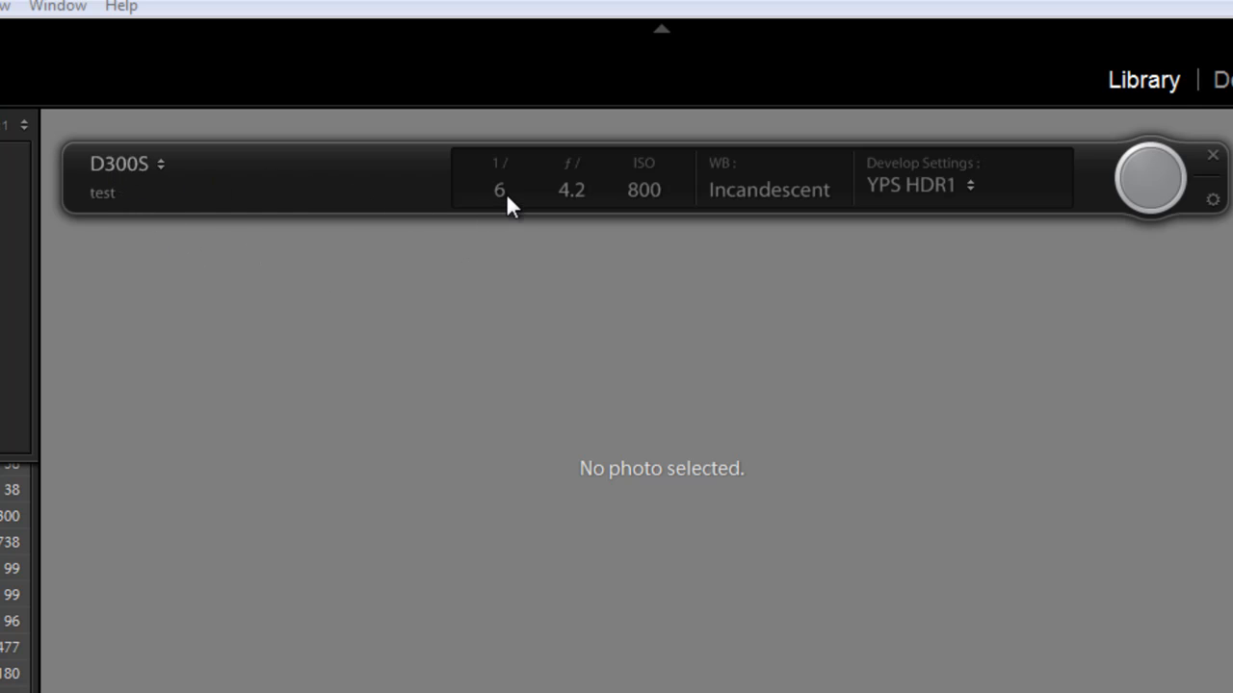
mouse_move(635, 204)
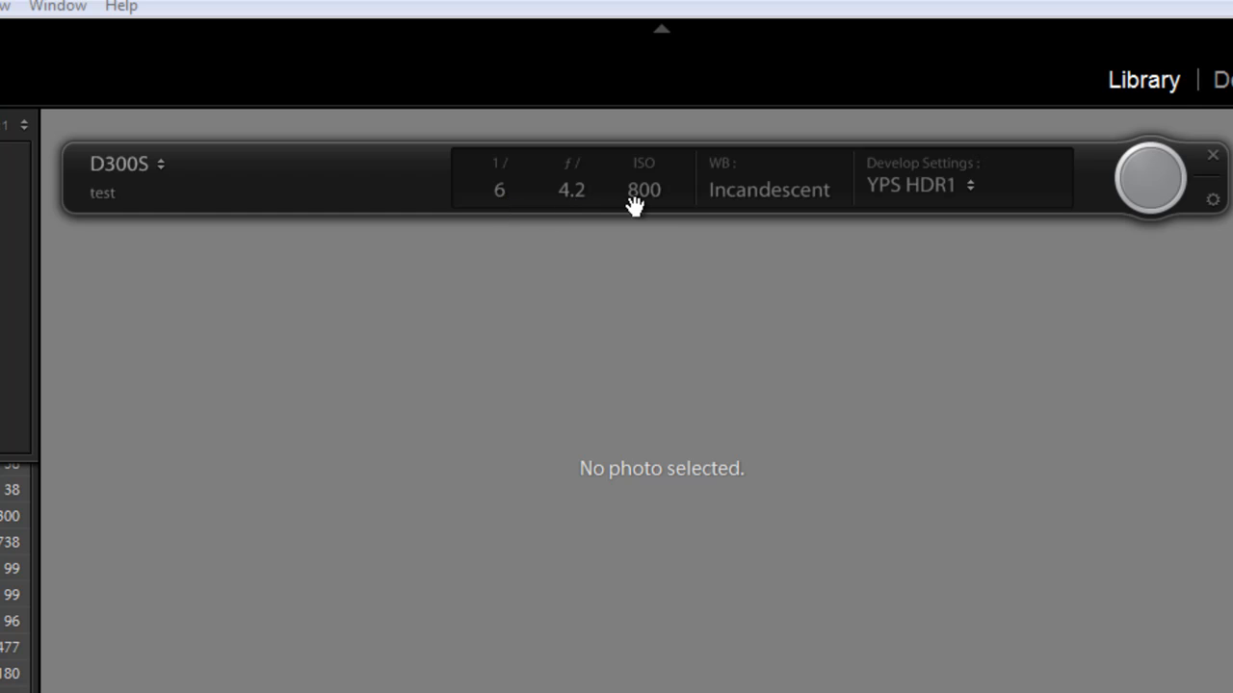
mouse_move(826, 227)
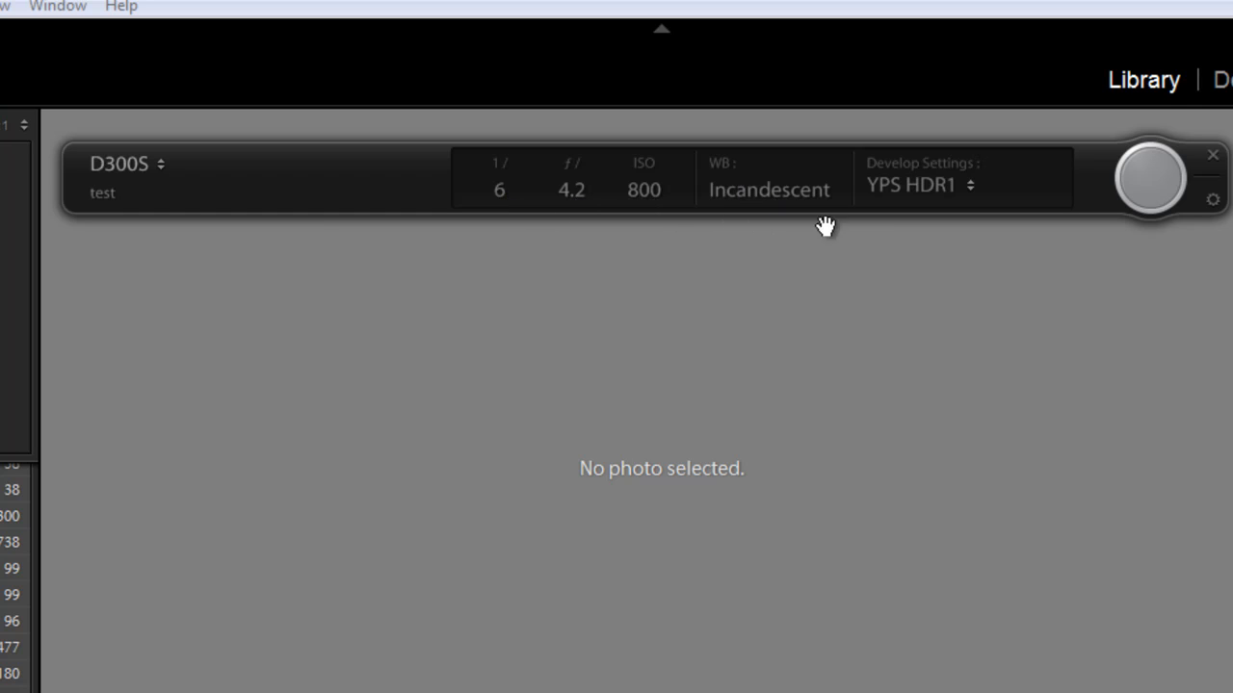
mouse_move(944, 177)
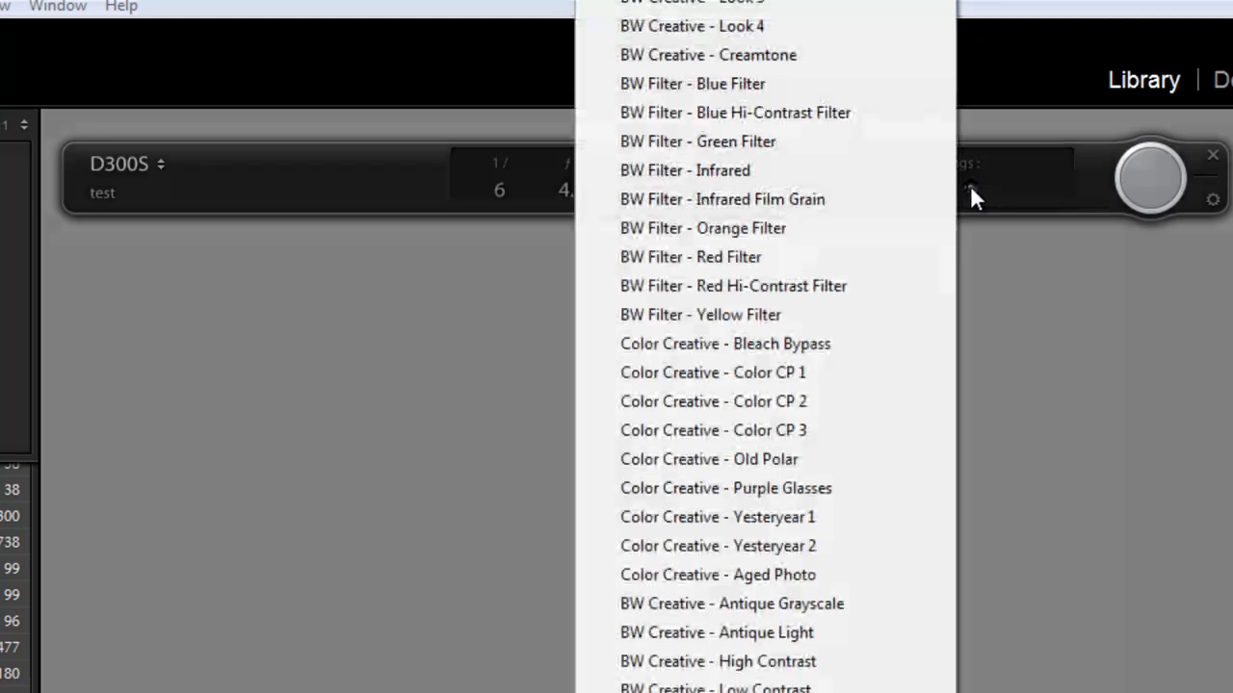
mouse_move(799, 374)
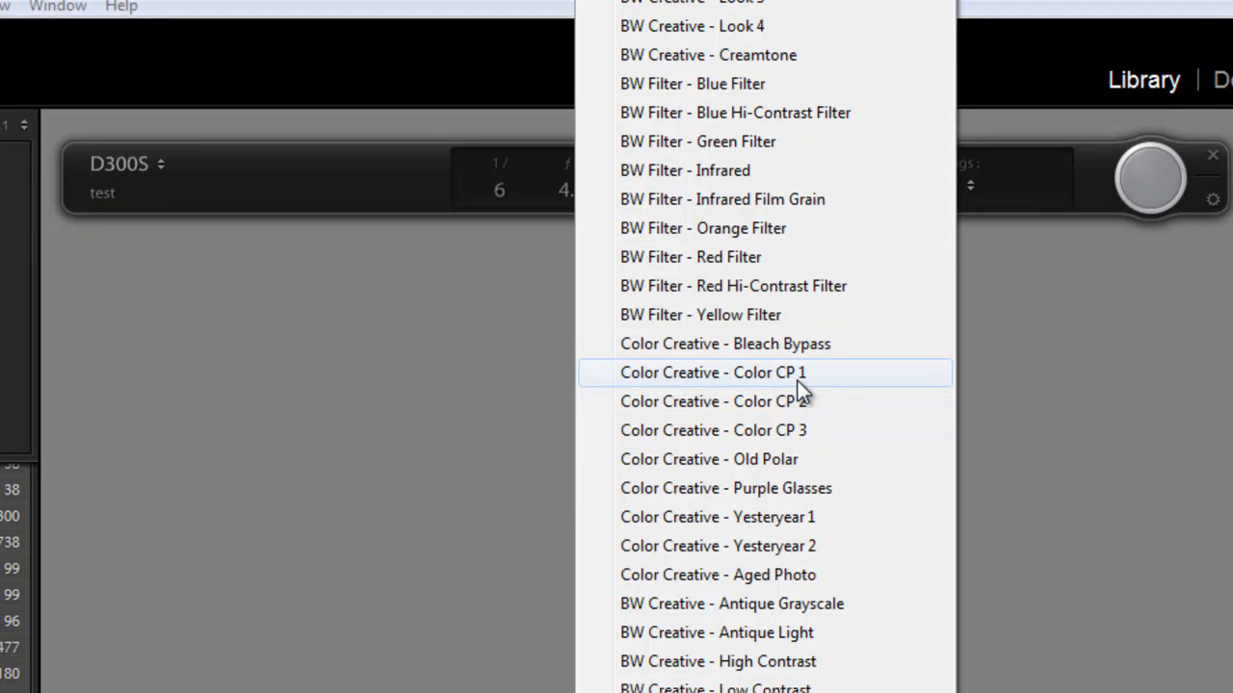
mouse_move(819, 389)
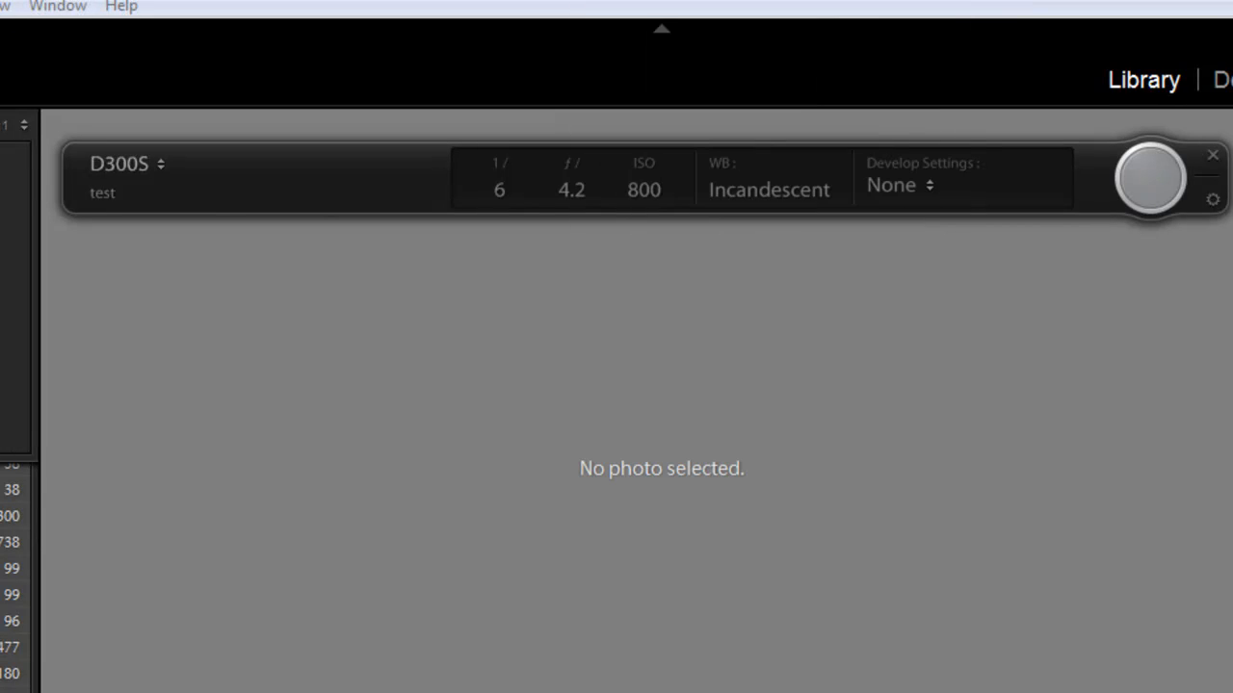
mouse_move(980, 197)
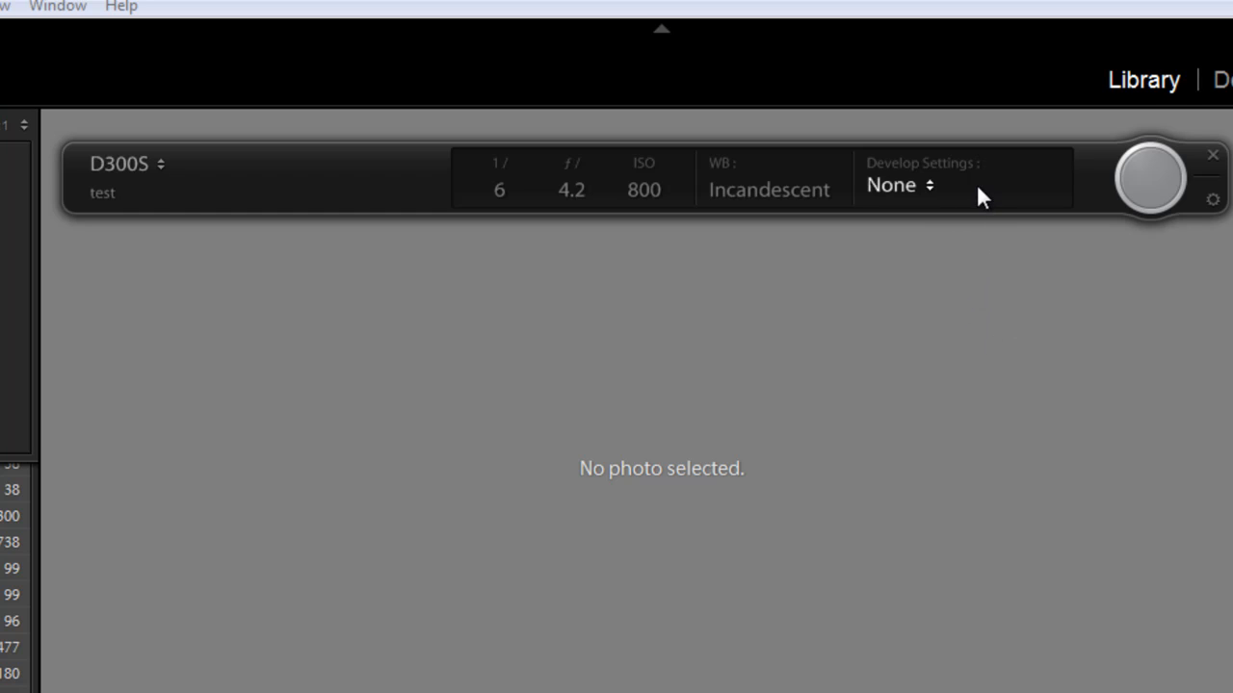
mouse_move(1213, 202)
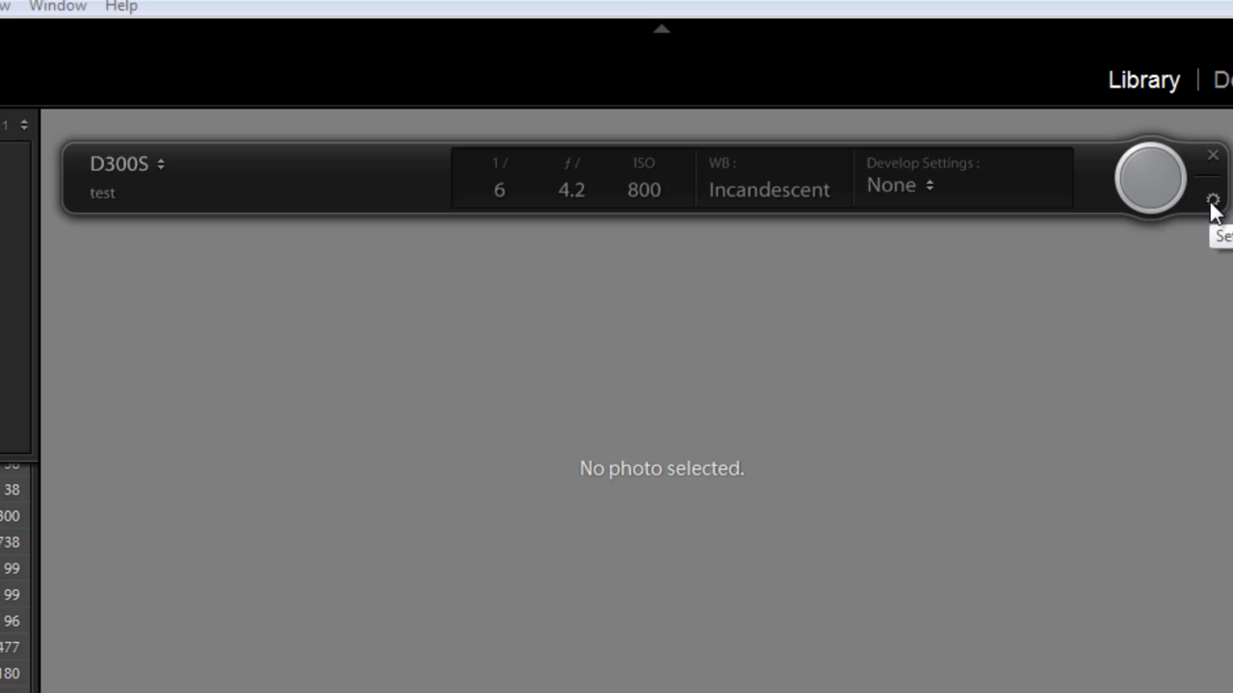
click(1214, 200)
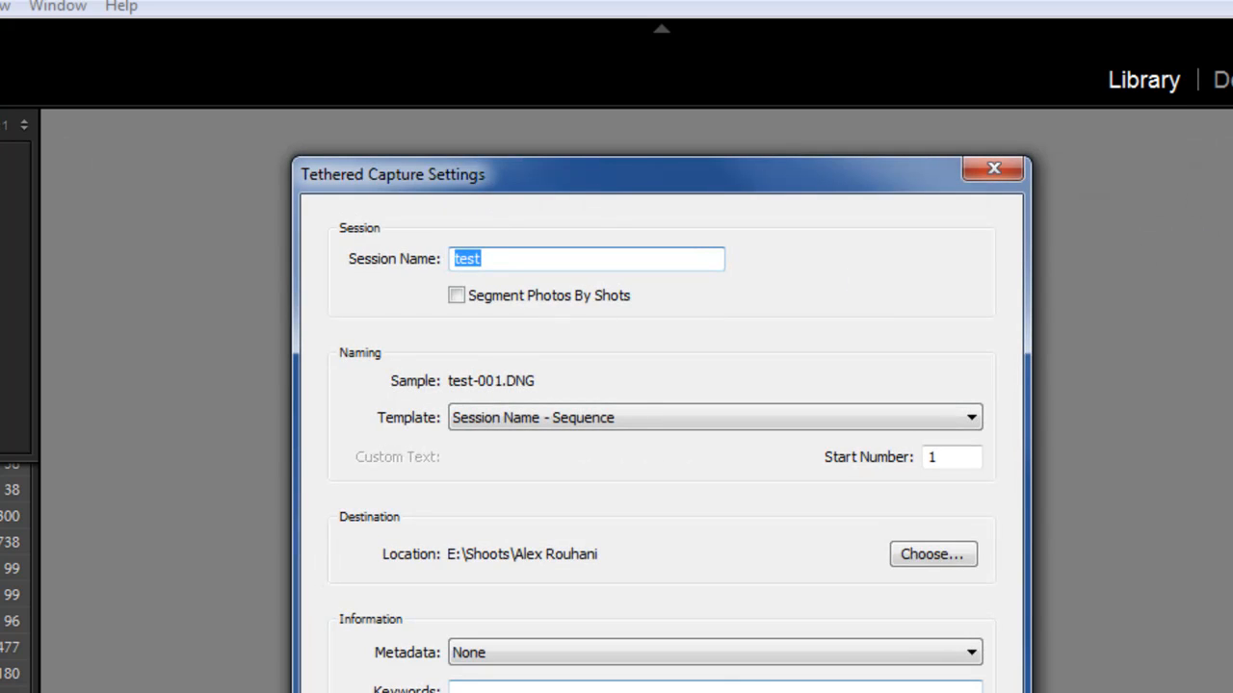
mouse_move(635, 555)
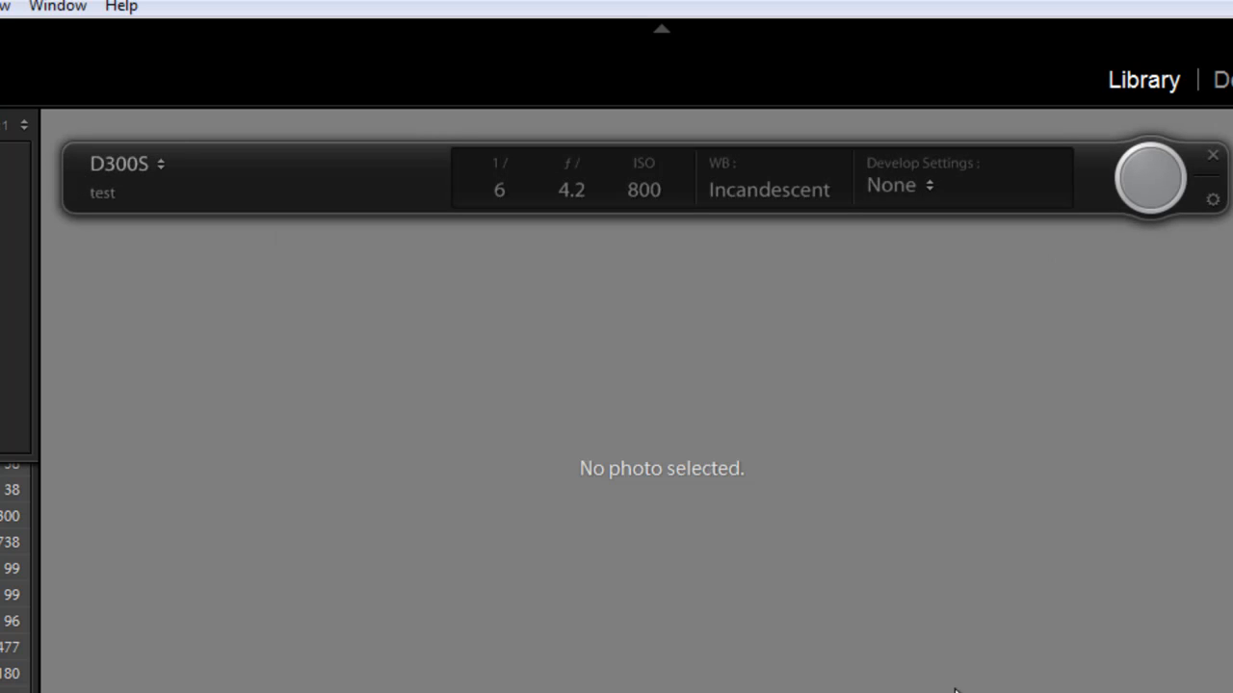
mouse_move(1148, 177)
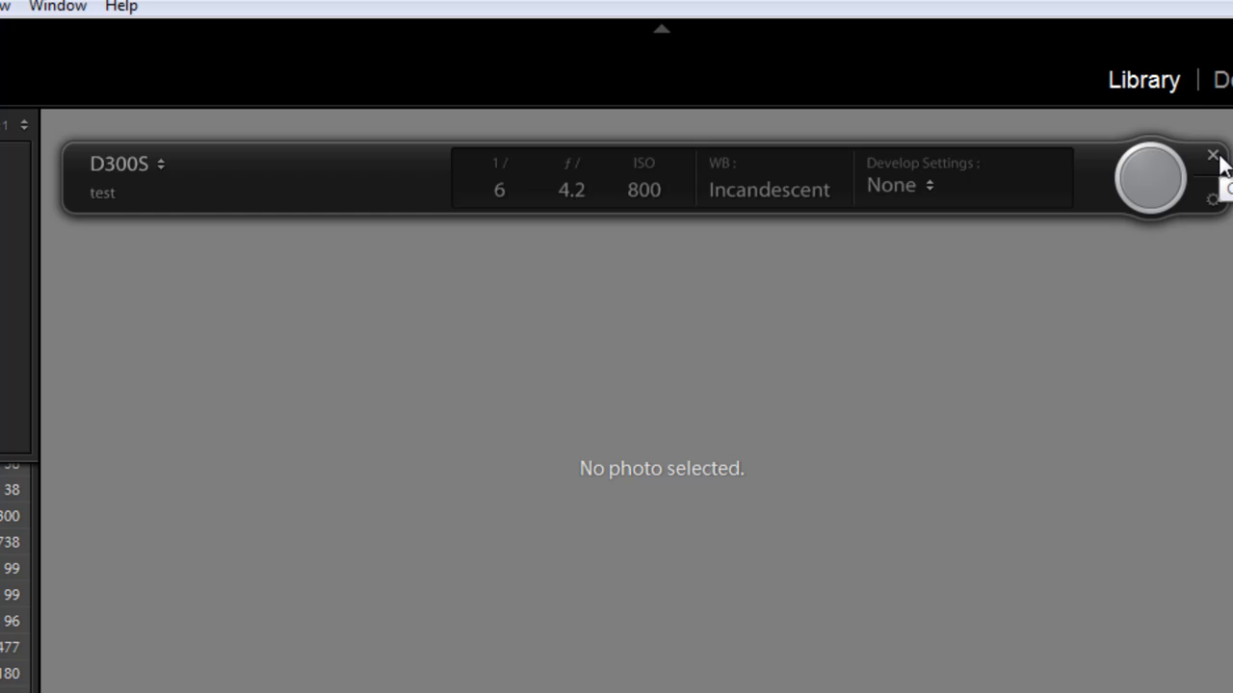
mouse_move(1141, 335)
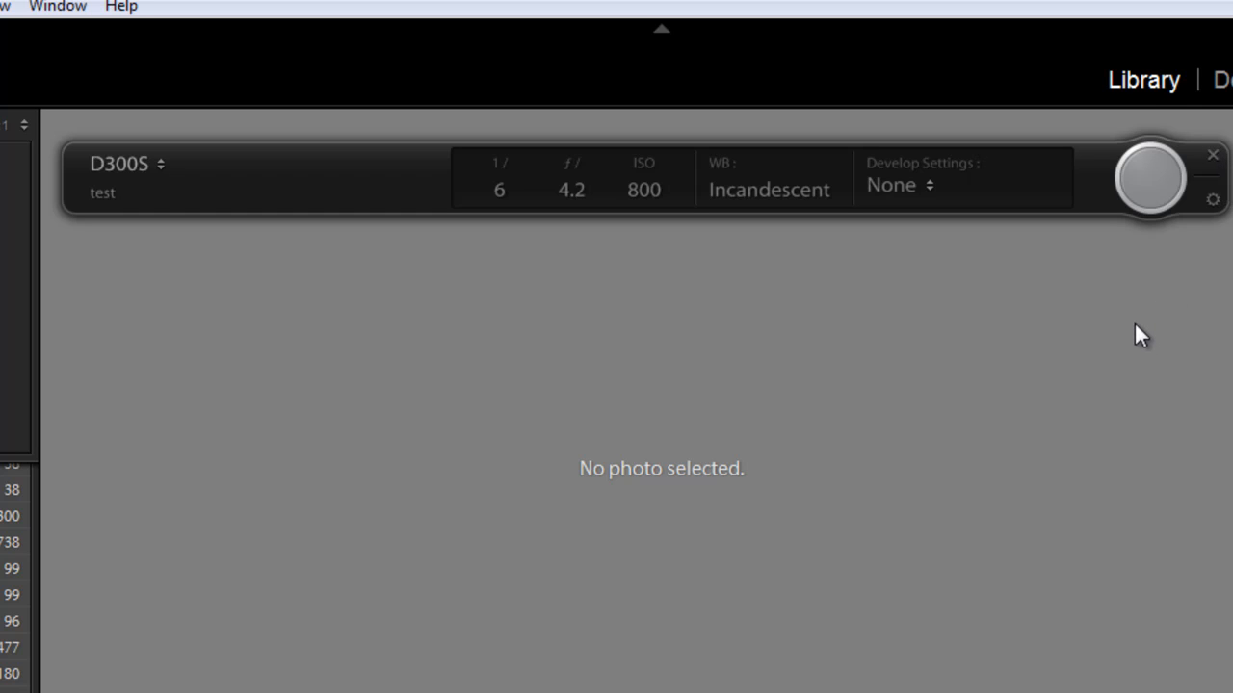
mouse_move(1152, 177)
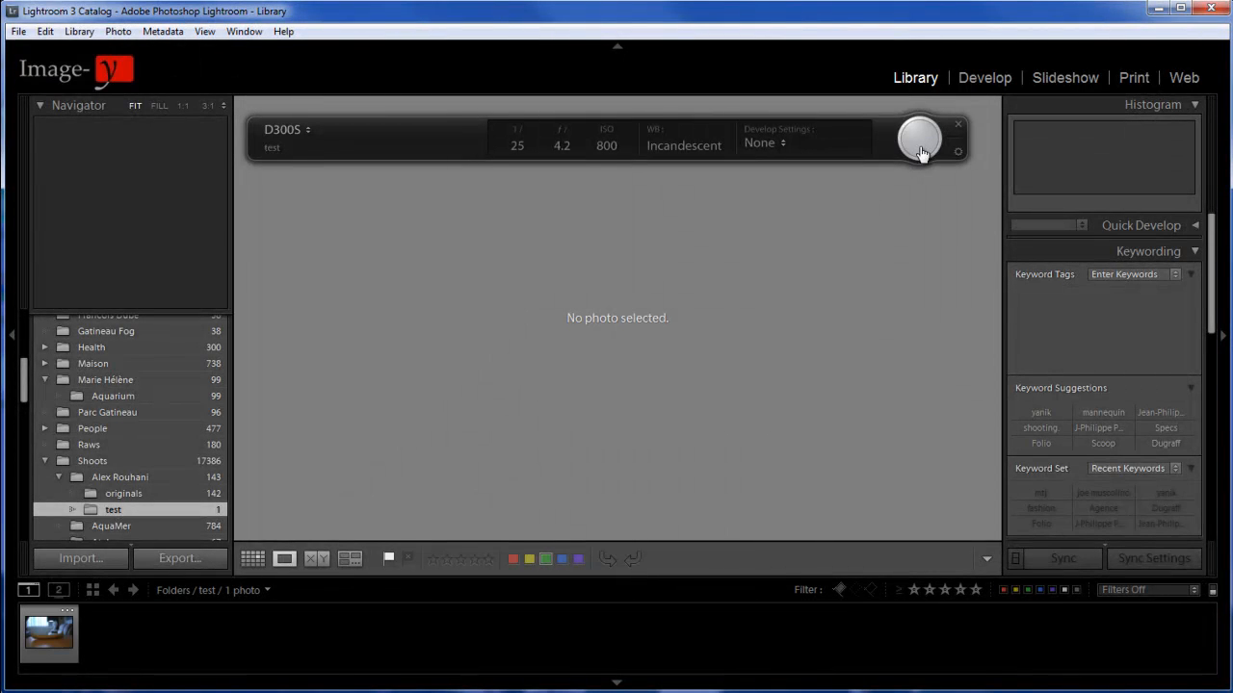
Fire the capture bar shutter to shoot test-001.nef of the wooden canoe model.
click(48, 632)
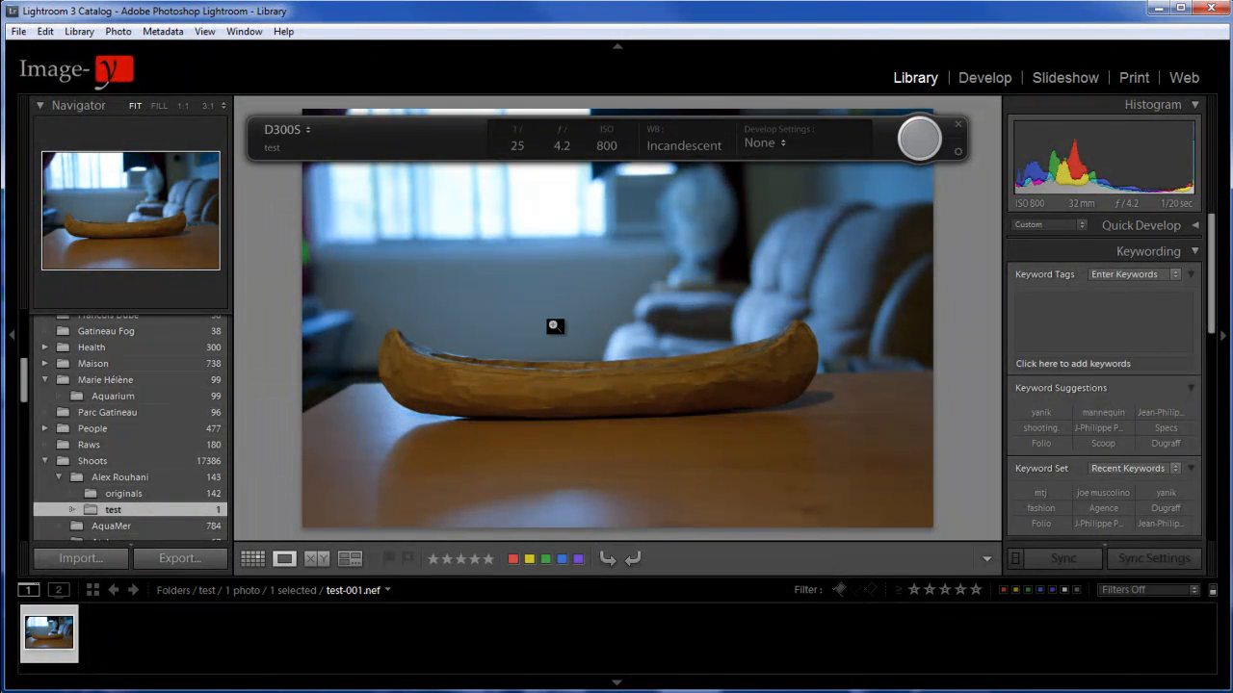
mouse_move(729, 164)
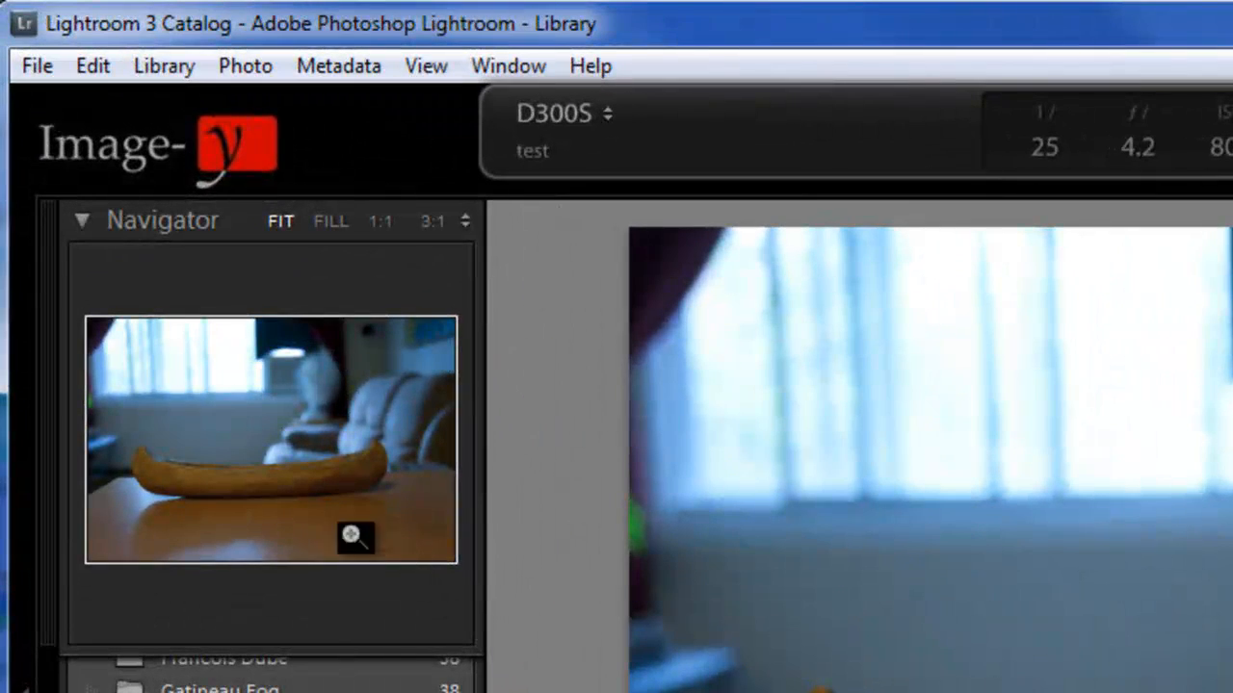
List the File > Tethered Capture options showing Auto Advance Selection ticked.
click(35, 65)
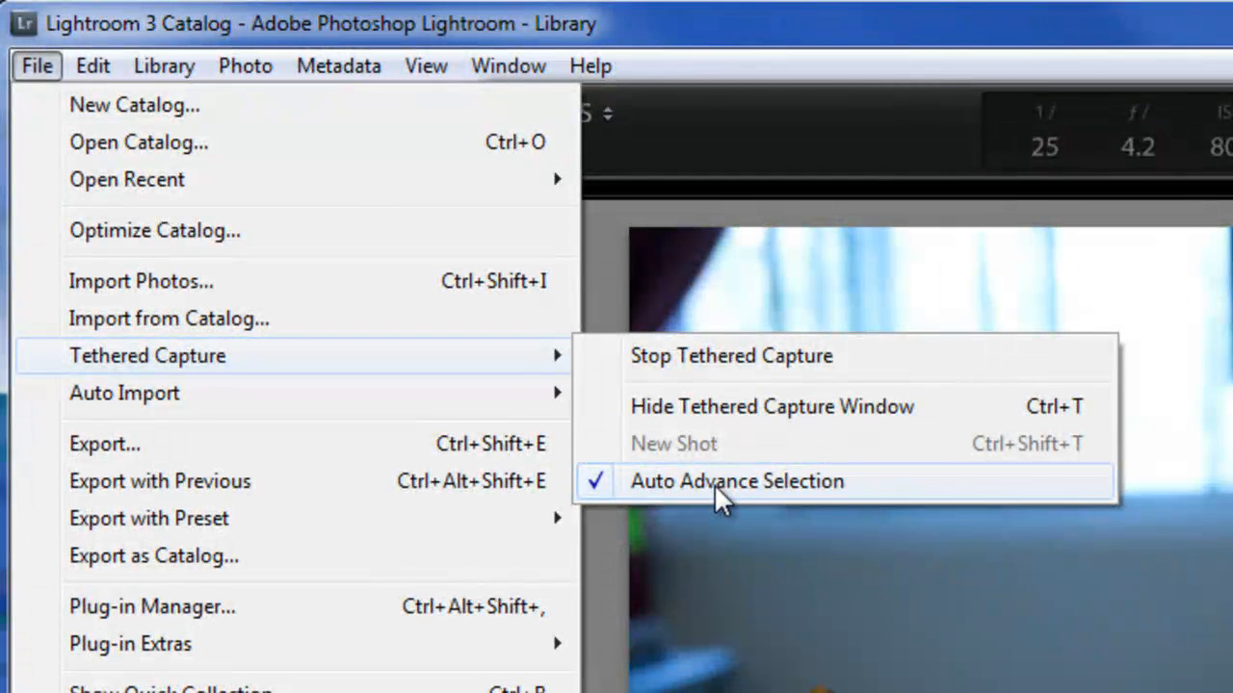
mouse_move(627, 501)
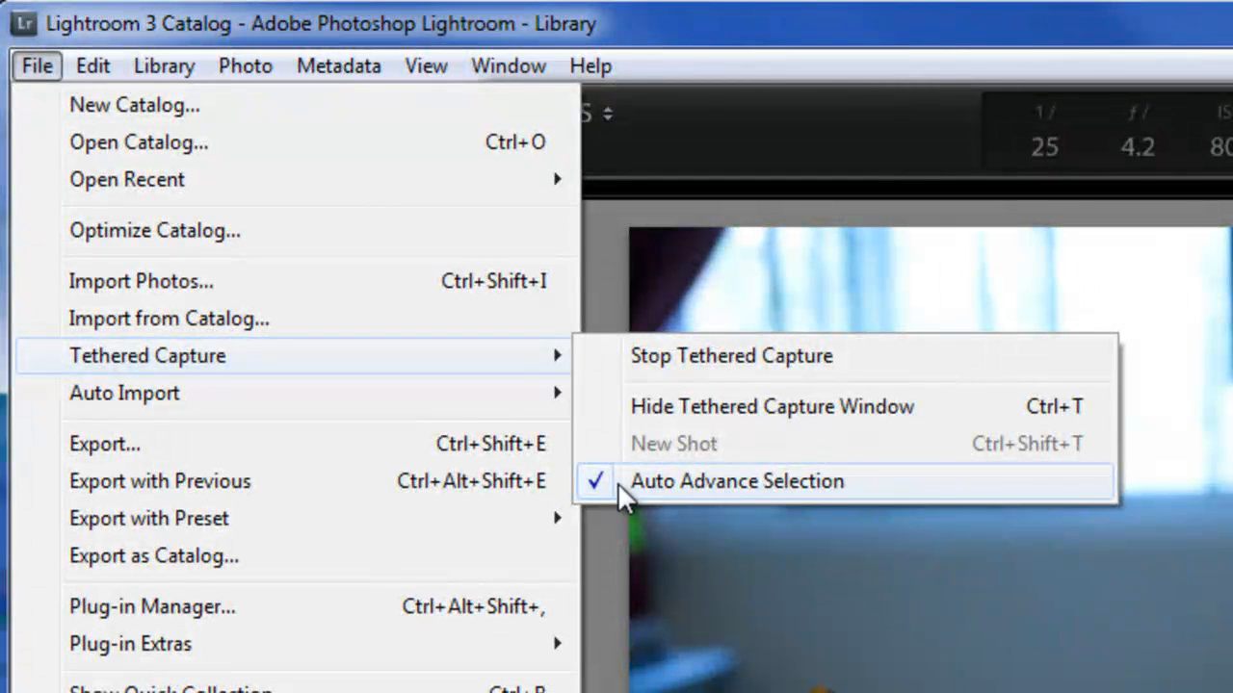